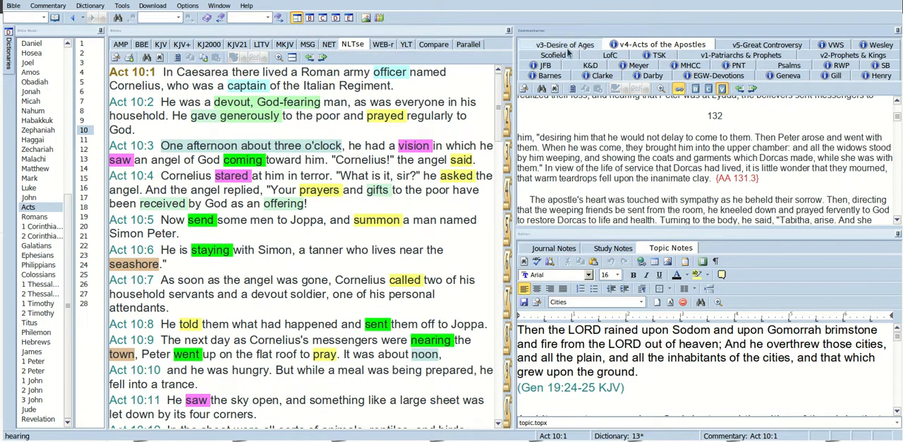
pyautogui.moveTo(658, 44)
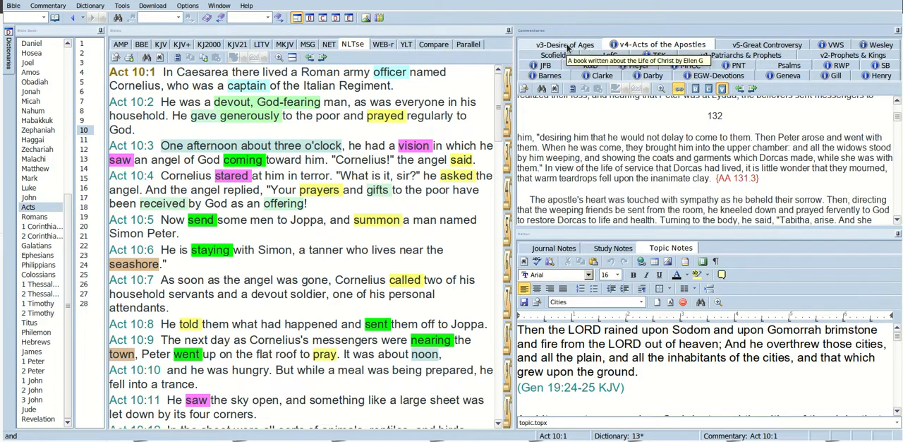
# Show the Acts of the Apostles commentary entry 'A Seeker for Truth' for Acts 10:1-48
pyautogui.click(658, 44)
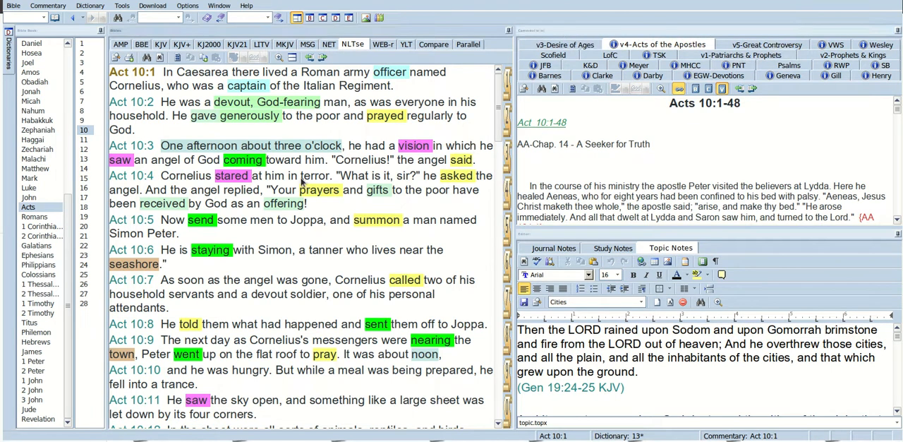
pyautogui.moveTo(347, 214)
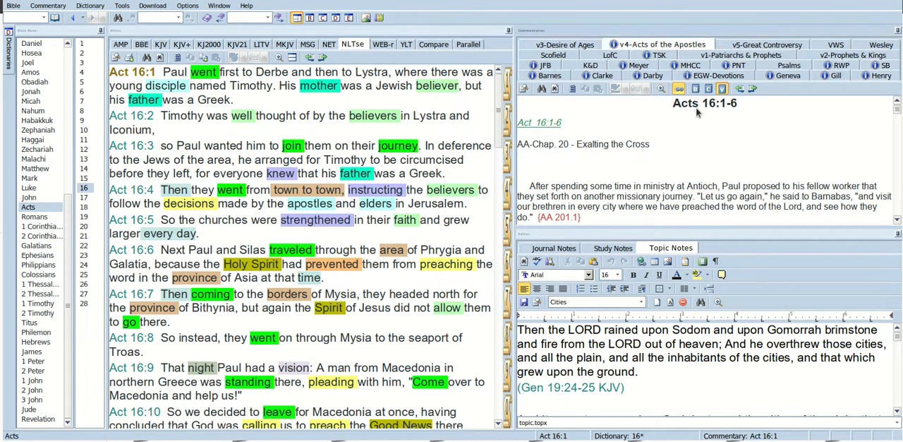
pyautogui.moveTo(661, 105)
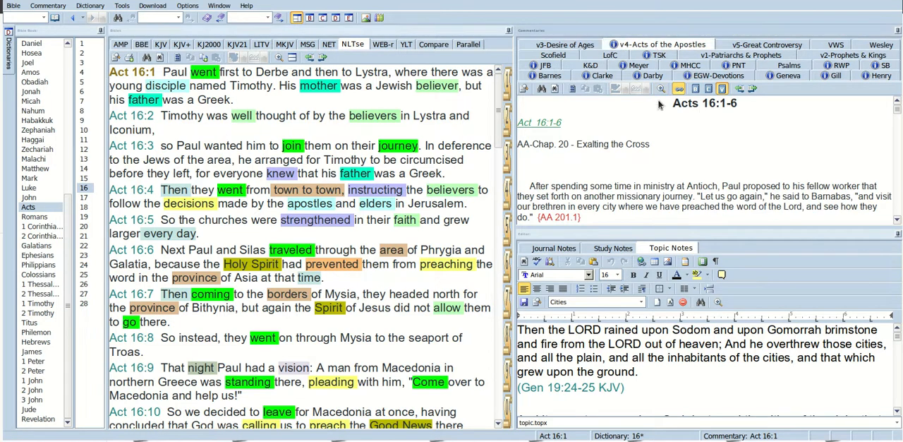
pyautogui.moveTo(731, 114)
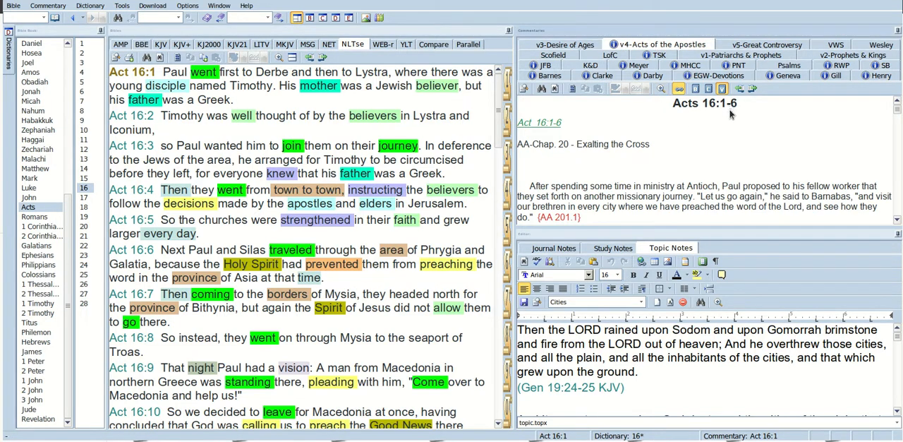
pyautogui.moveTo(732, 121)
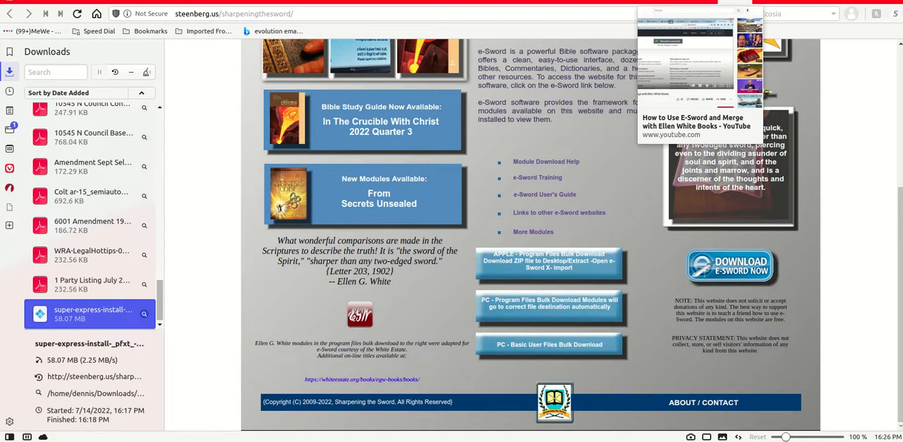
# Switch to the YouTube tab 'How to Use E-Sword and Merge with Ellen White Books'
pyautogui.click(694, 121)
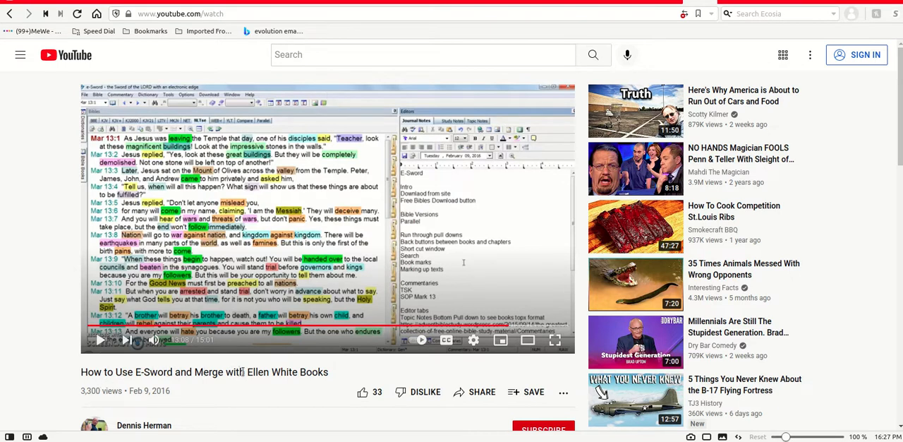
pyautogui.moveTo(340, 375)
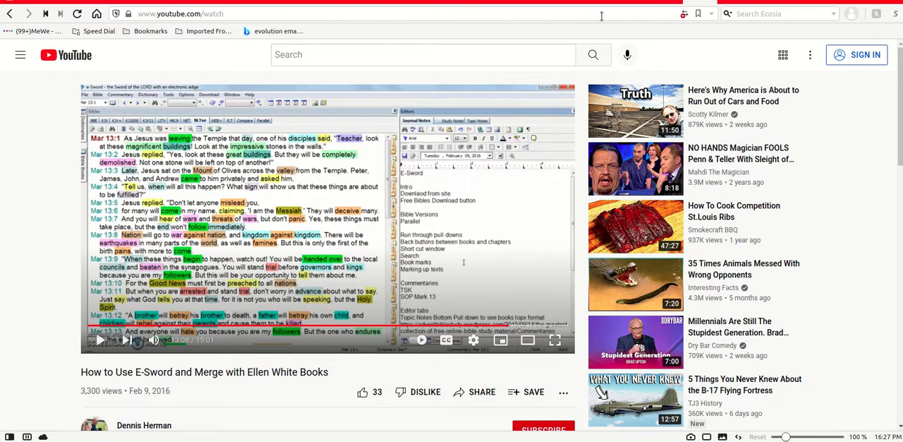
pyautogui.moveTo(601, 16)
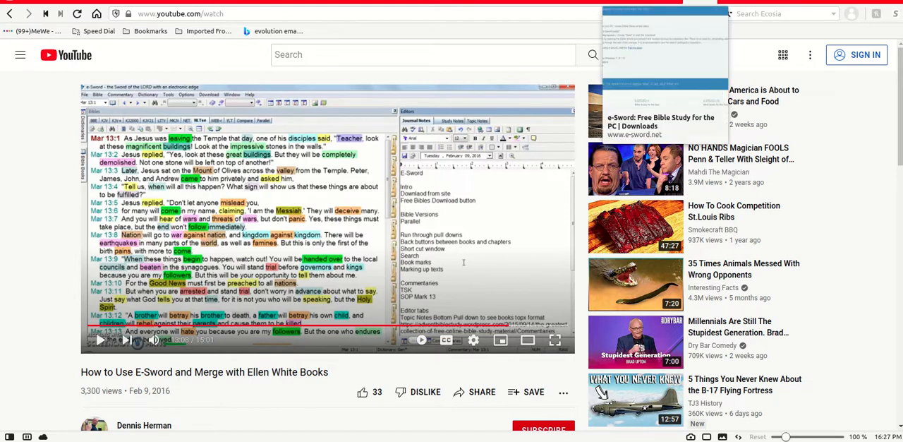
# Switch to the e-Sword.net downloads page and scroll through the Android, Mac, iPad and iPhone versions
pyautogui.click(661, 121)
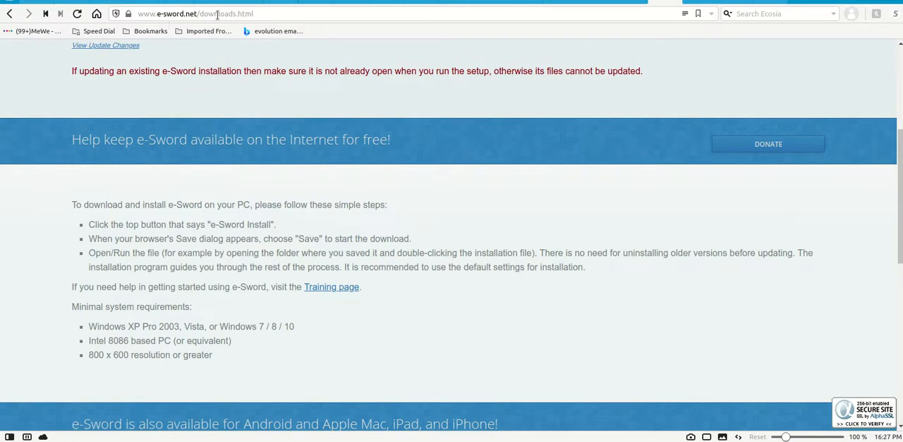
pyautogui.scroll(-3)
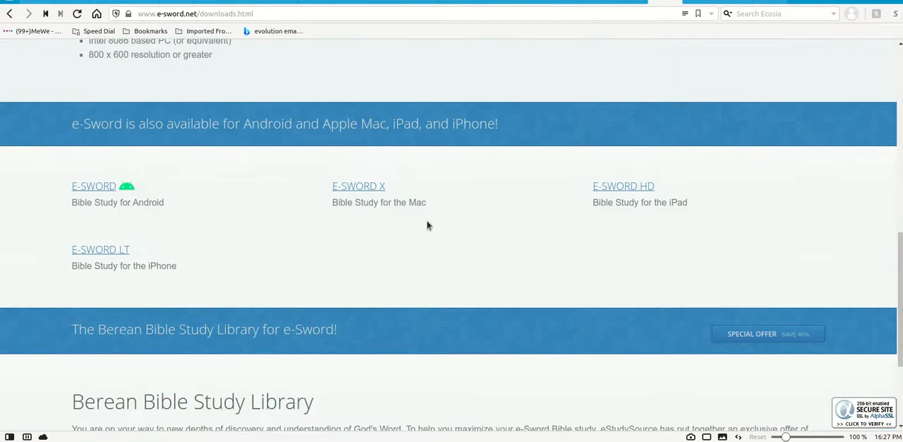
pyautogui.scroll(-3)
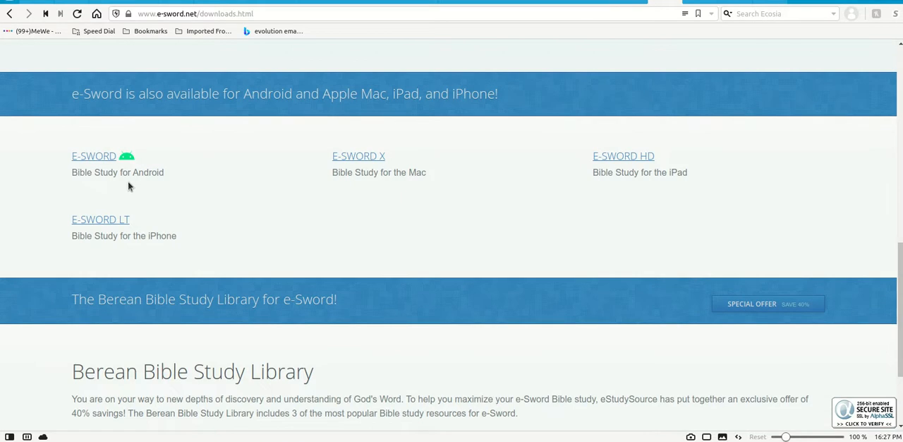
pyautogui.moveTo(570, 186)
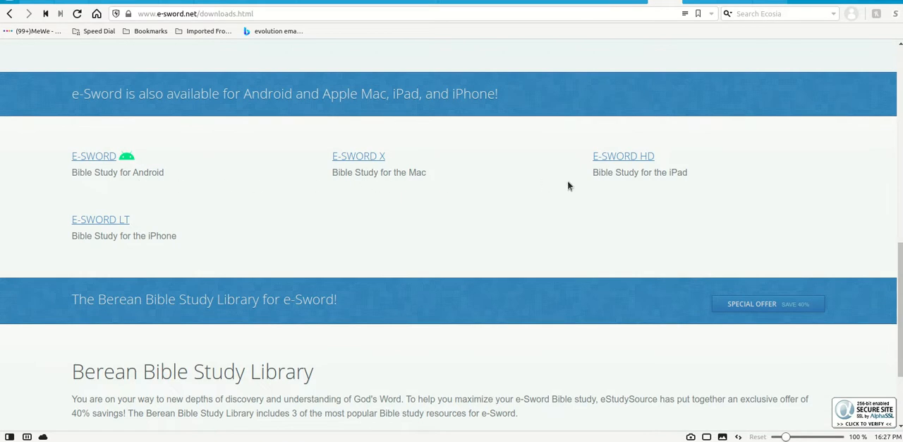
pyautogui.moveTo(156, 246)
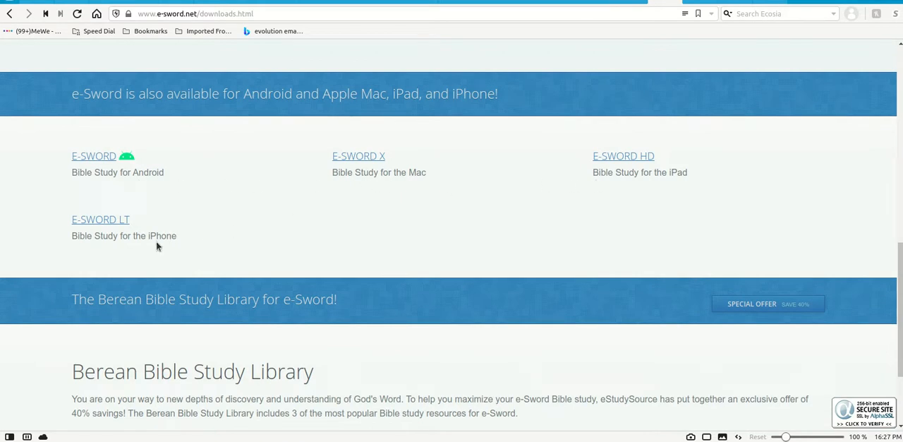
pyautogui.moveTo(235, 243)
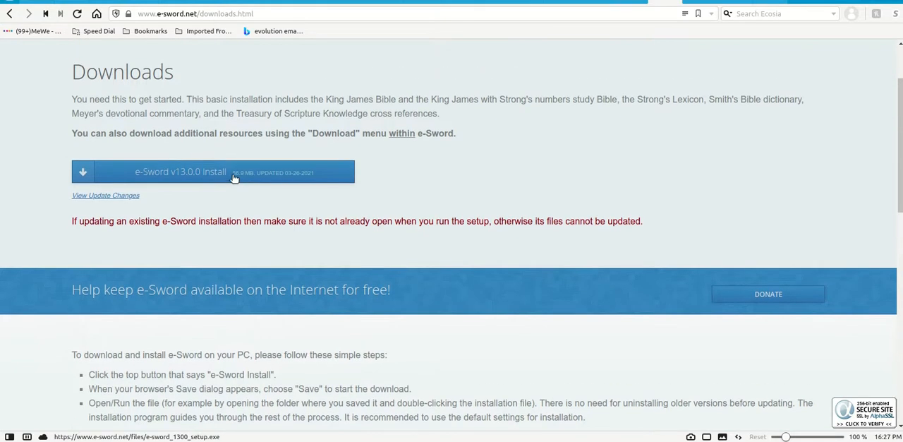
pyautogui.moveTo(677, 22)
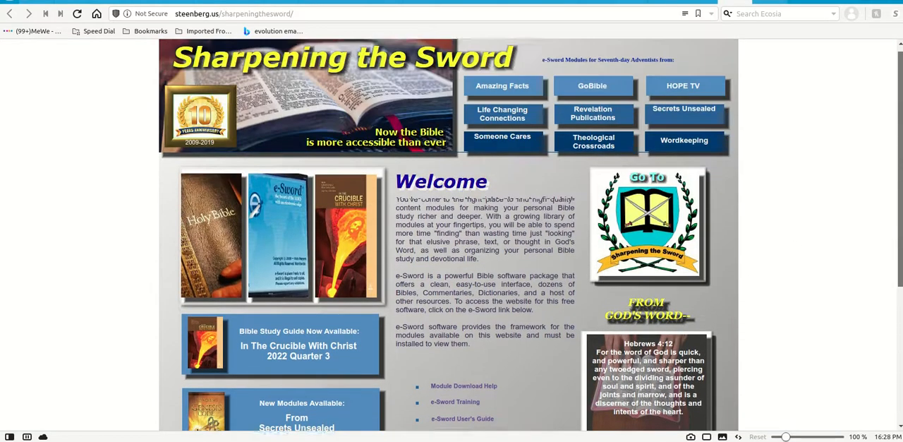
# Download and save the 'PC - Program Files Bulk Download Modules' super-express-install pfxt setup (58.07 MB)
pyautogui.scroll(-3)
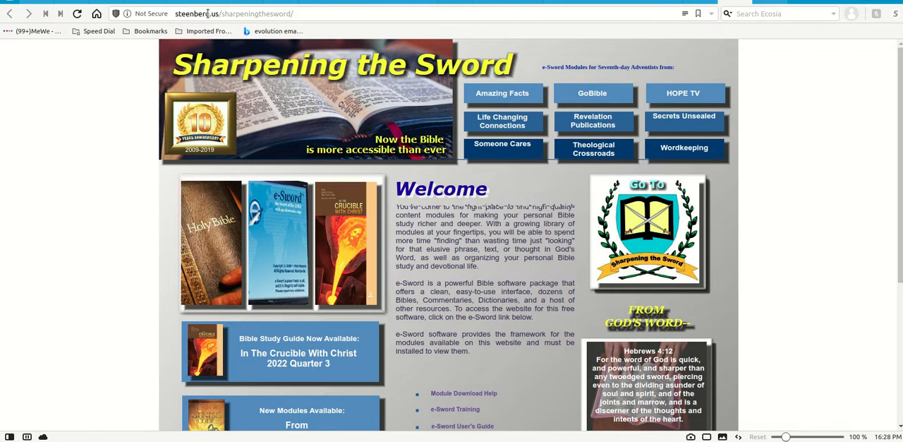
pyautogui.moveTo(397, 160)
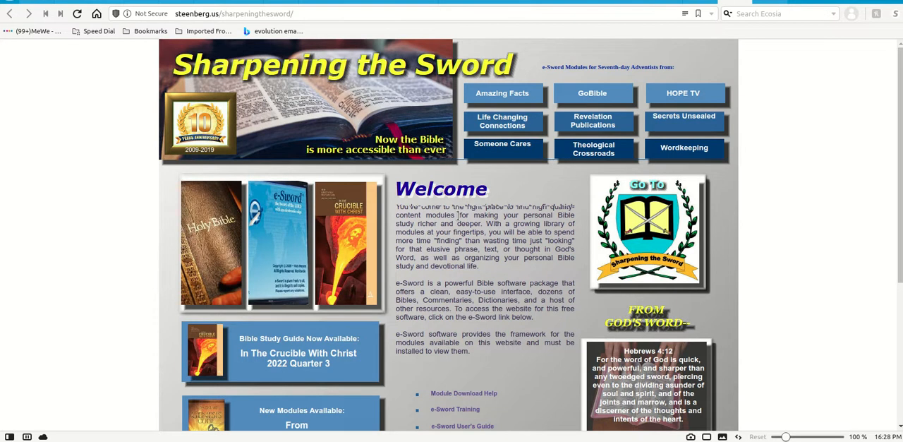
pyautogui.moveTo(497, 217)
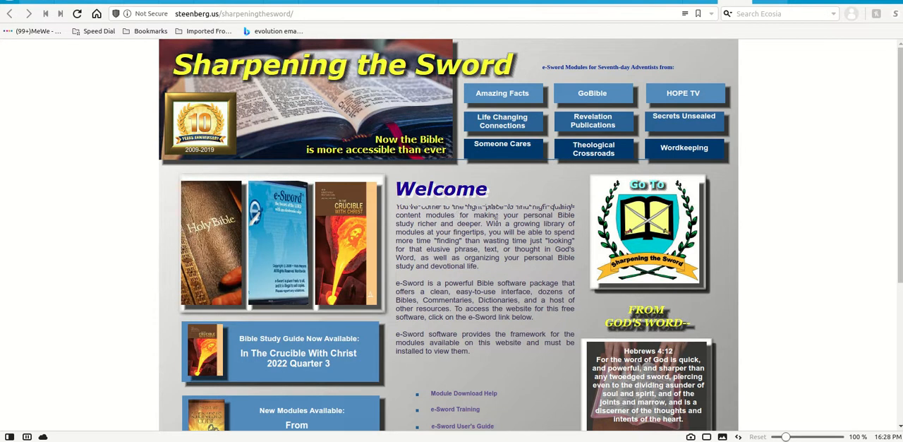
pyautogui.scroll(-3)
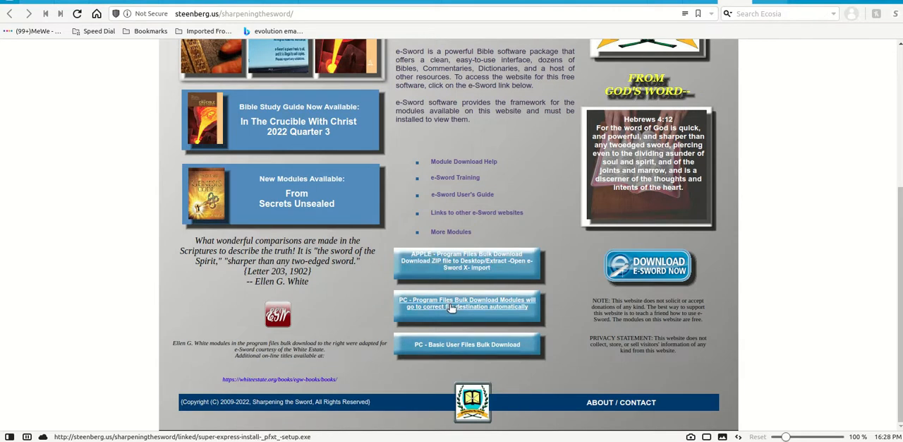
pyautogui.click(466, 302)
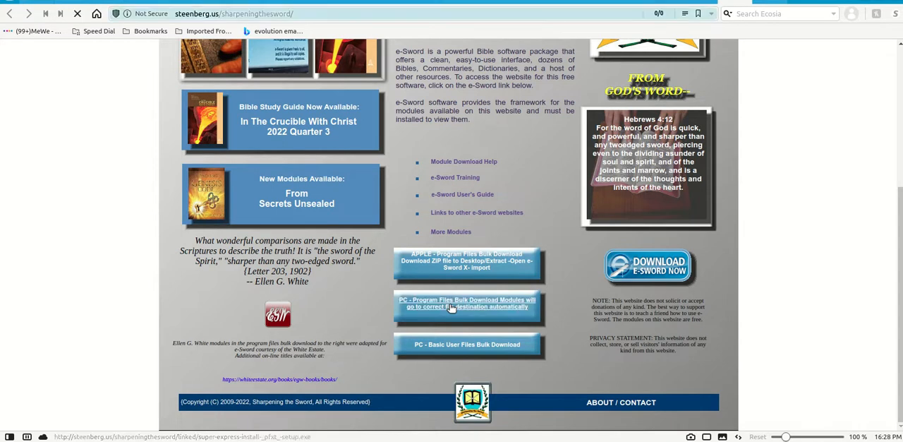
pyautogui.click(467, 303)
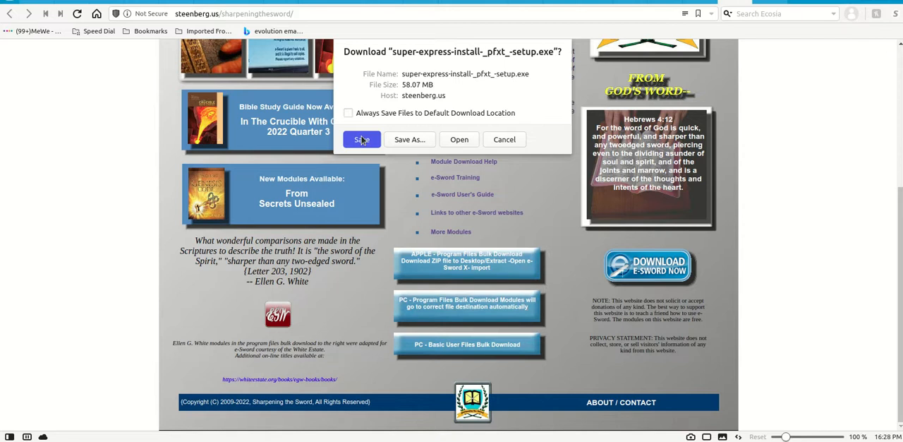
pyautogui.click(361, 138)
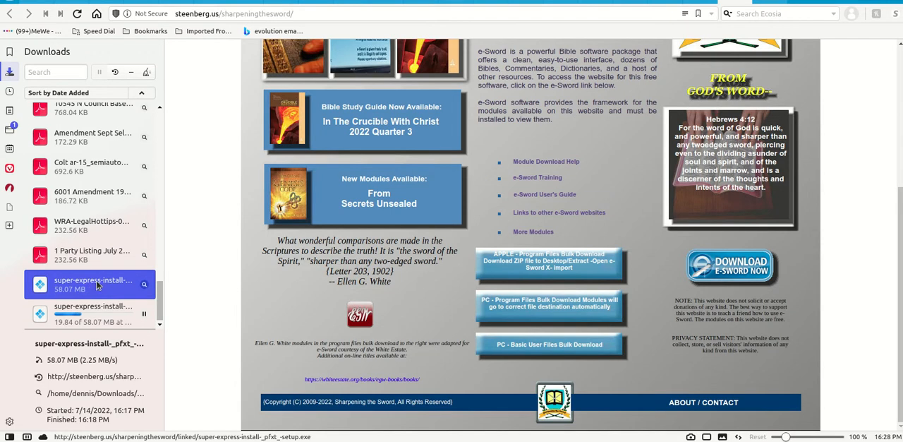
# Run the super-express installer and advance to the Select Destination Location page
pyautogui.doubleClick(93, 284)
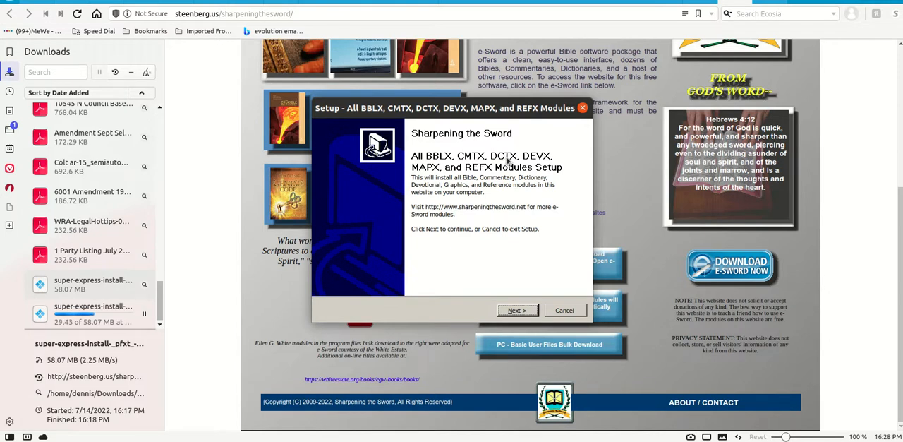
pyautogui.moveTo(521, 246)
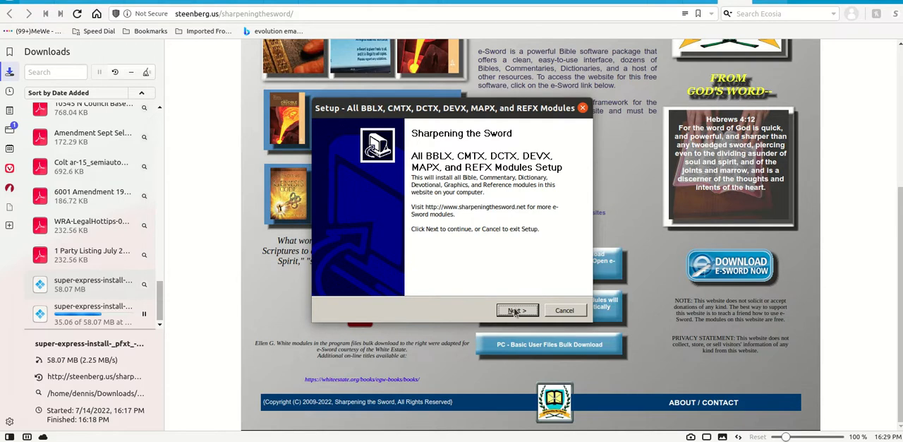
pyautogui.click(516, 311)
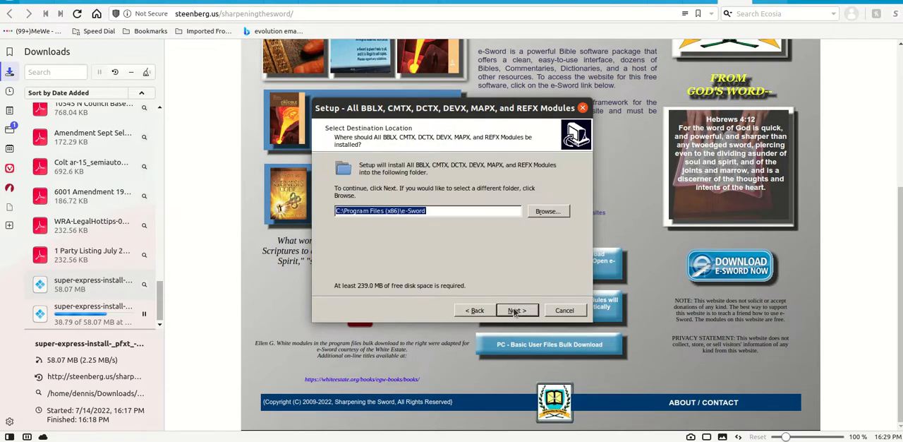
pyautogui.moveTo(463, 222)
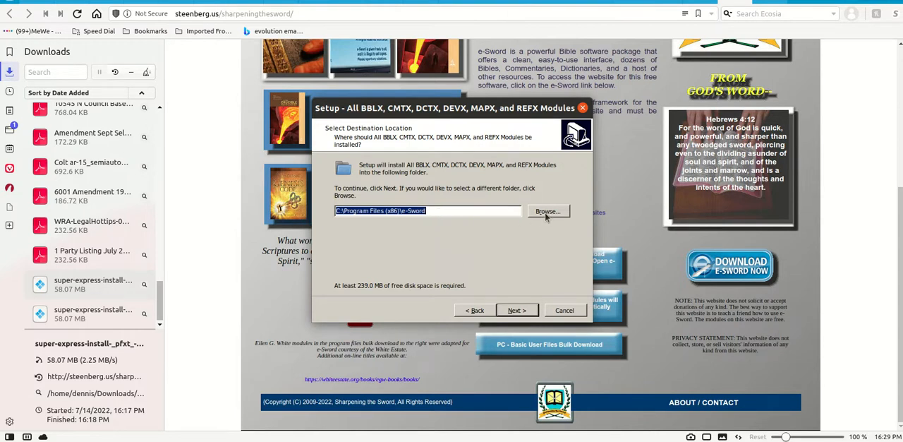
# Set the destination to e-Sword Example under Program Files (x86) via Browse
pyautogui.click(548, 212)
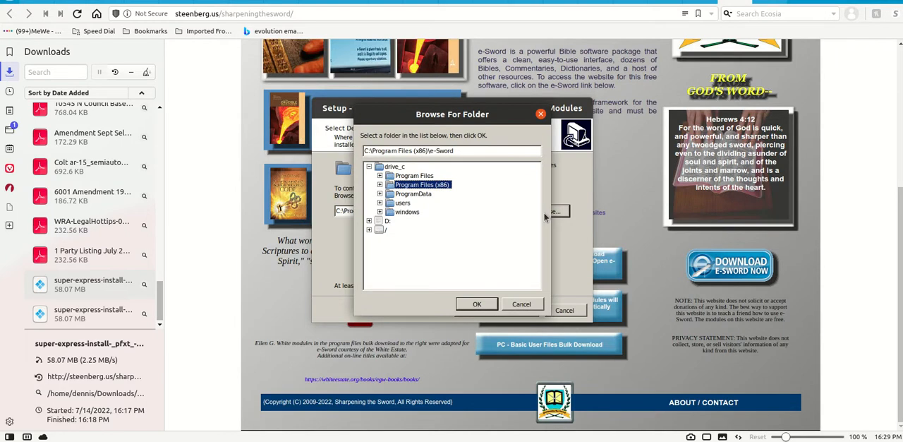
pyautogui.moveTo(420, 175)
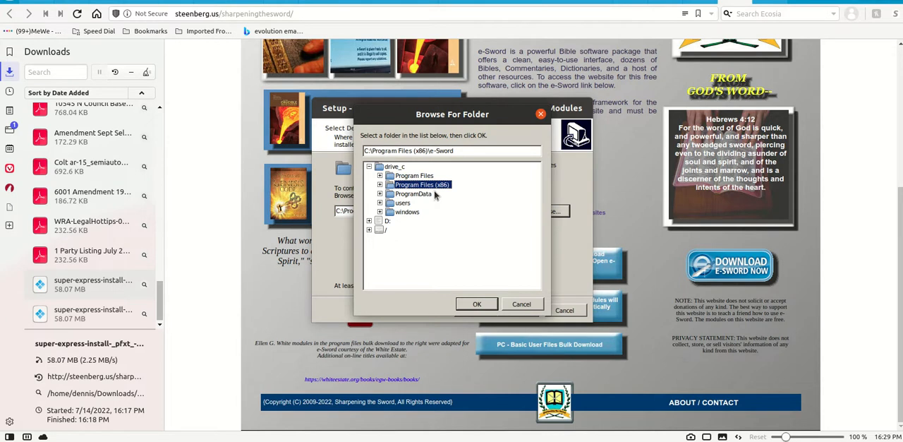
pyautogui.moveTo(435, 197)
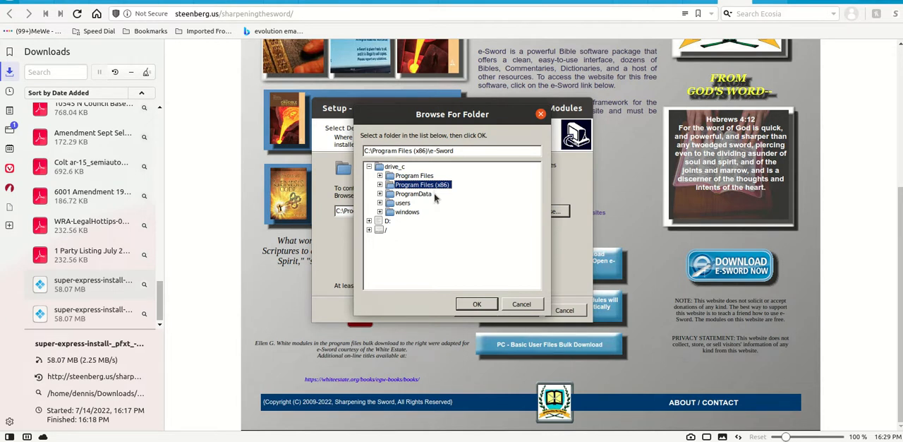
pyautogui.moveTo(435, 203)
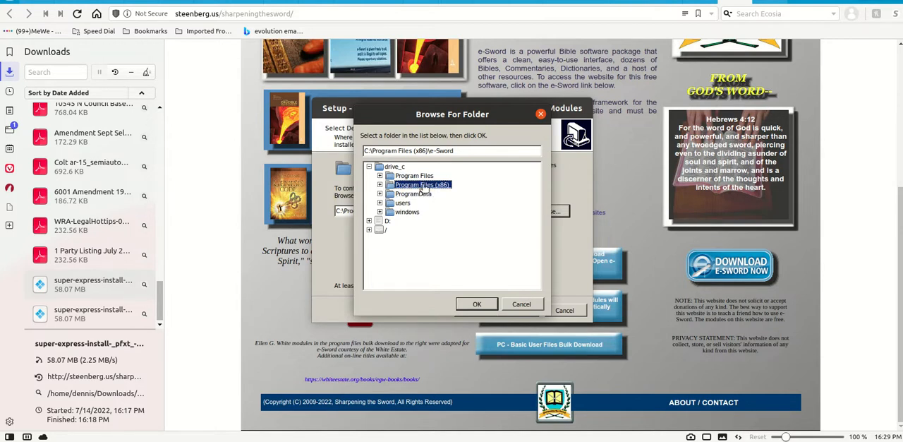
pyautogui.click(380, 183)
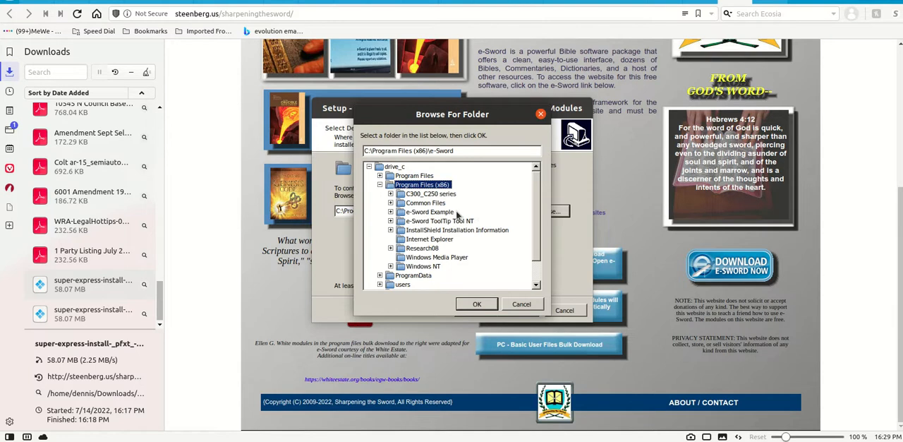
pyautogui.click(429, 212)
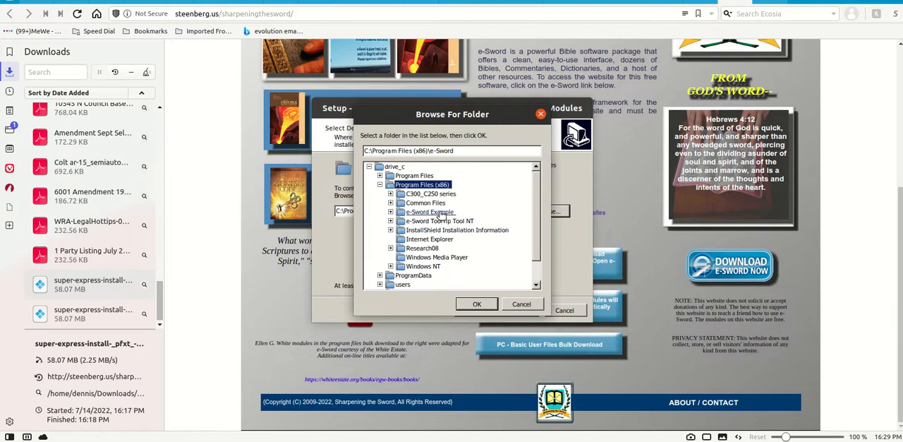
pyautogui.click(430, 212)
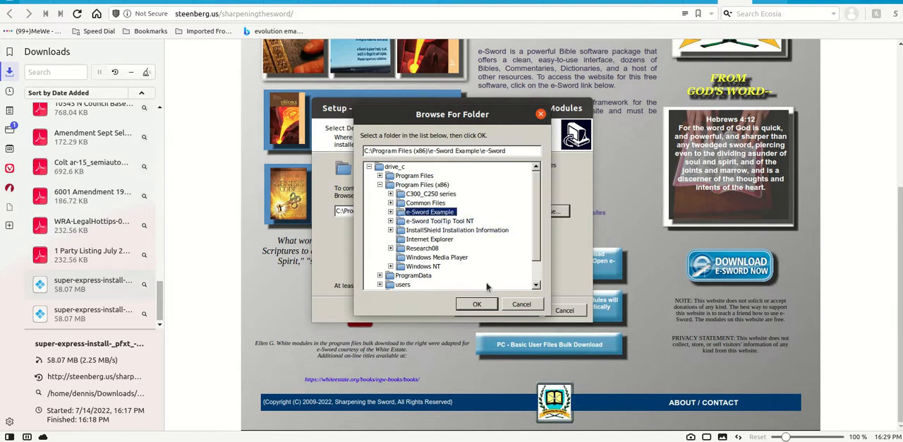
pyautogui.click(477, 303)
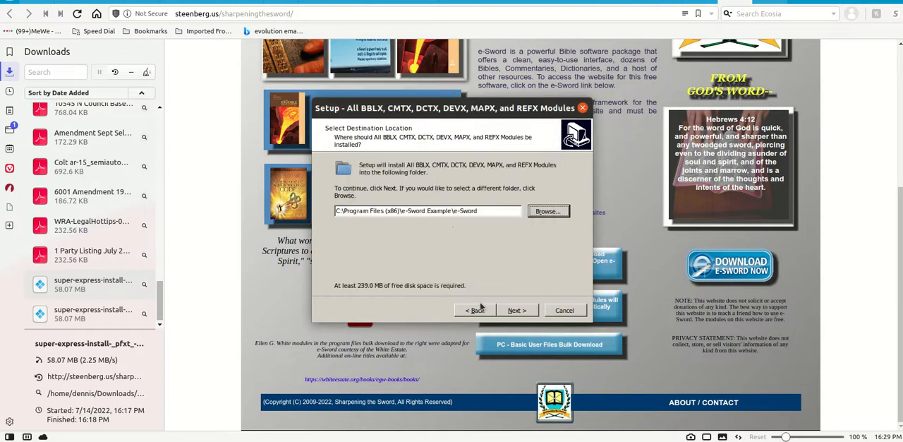
pyautogui.moveTo(564, 309)
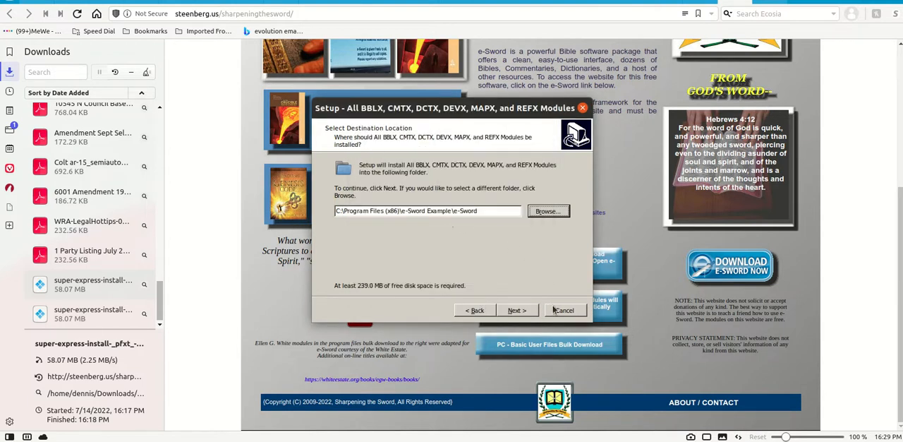
pyautogui.moveTo(471, 215)
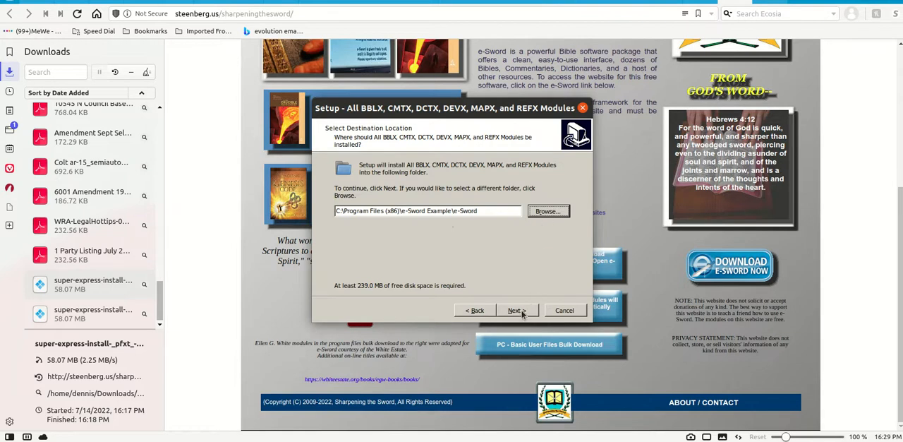
# Install the modules into e-Sword Example\e-Sword and finish the setup wizard
pyautogui.click(513, 309)
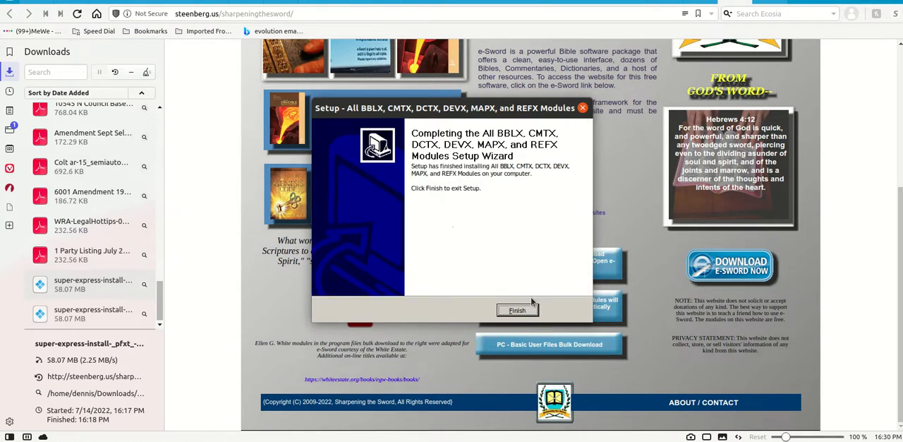
pyautogui.click(517, 309)
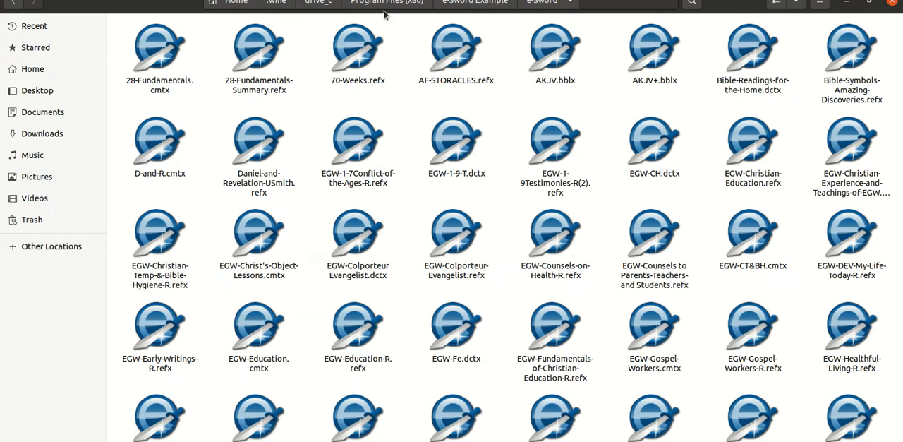
pyautogui.moveTo(432, 11)
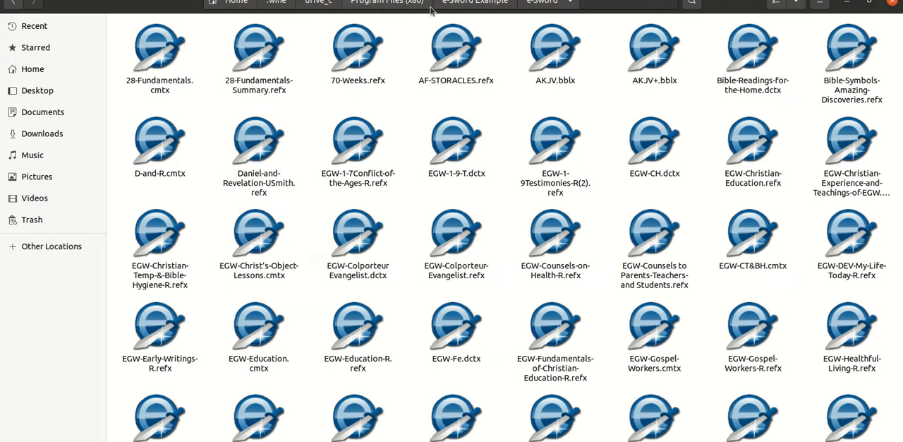
pyautogui.moveTo(469, 8)
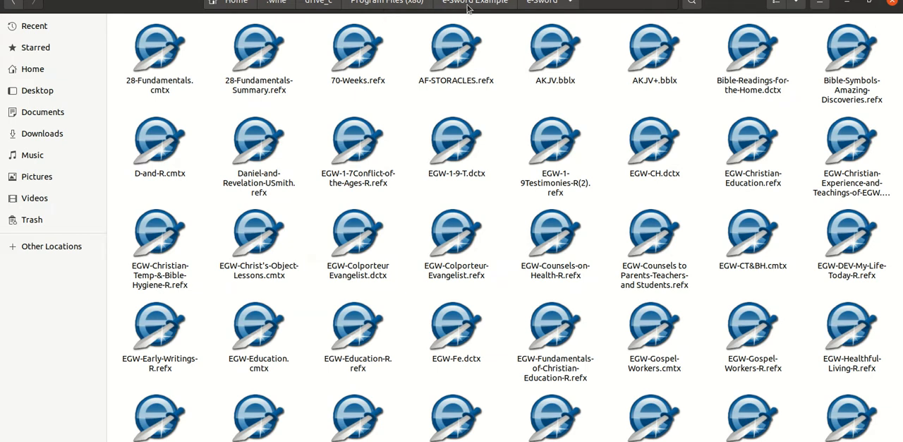
pyautogui.moveTo(514, 9)
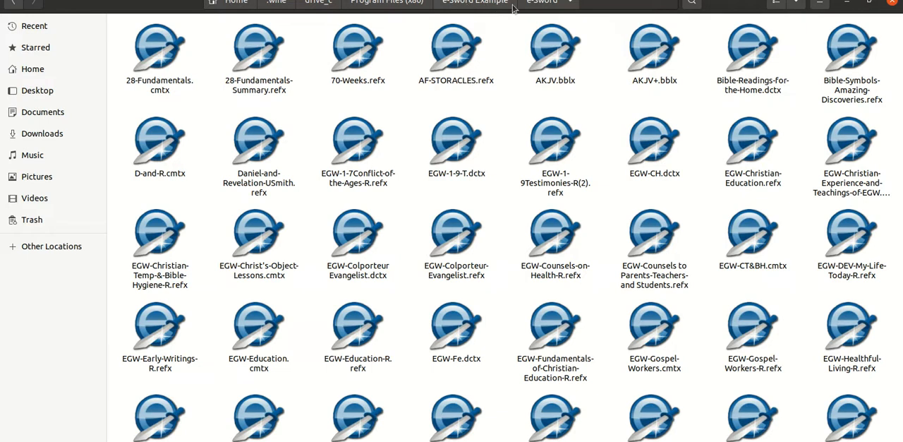
pyautogui.moveTo(514, 112)
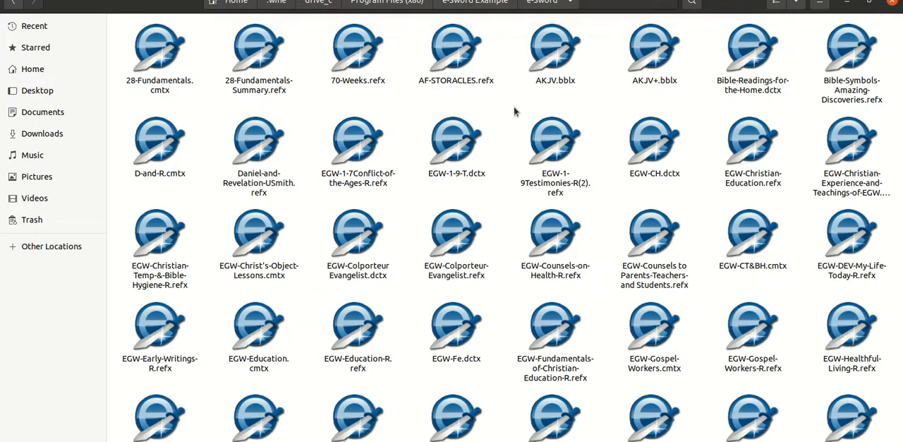
pyautogui.moveTo(386, 107)
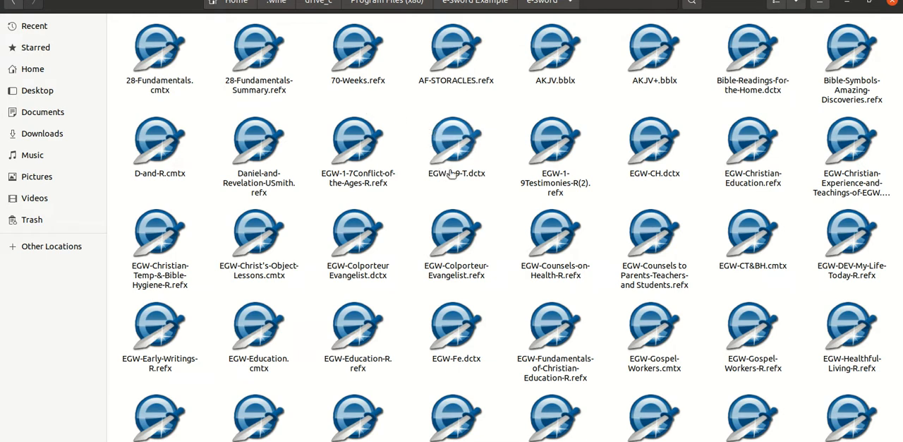
pyautogui.moveTo(398, 178)
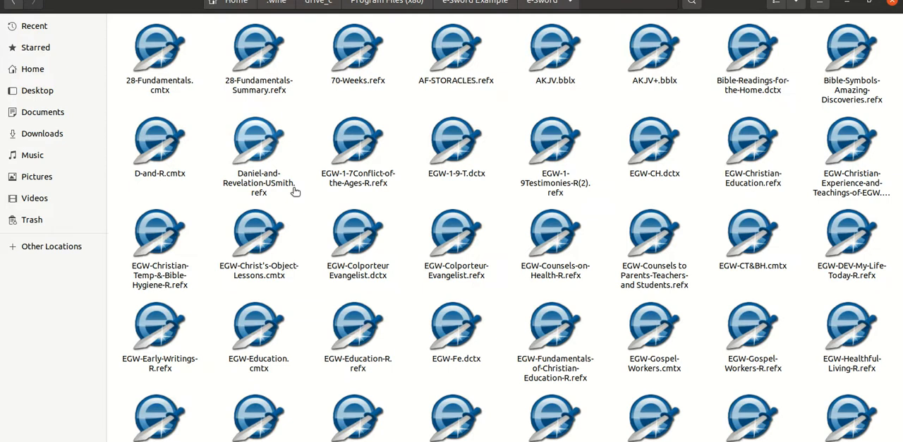
# Scroll through the e-Sword folder's installed modules, including EGW titles, Haskell-Bible-Handbook and P-Rev.bblx
pyautogui.scroll(-3)
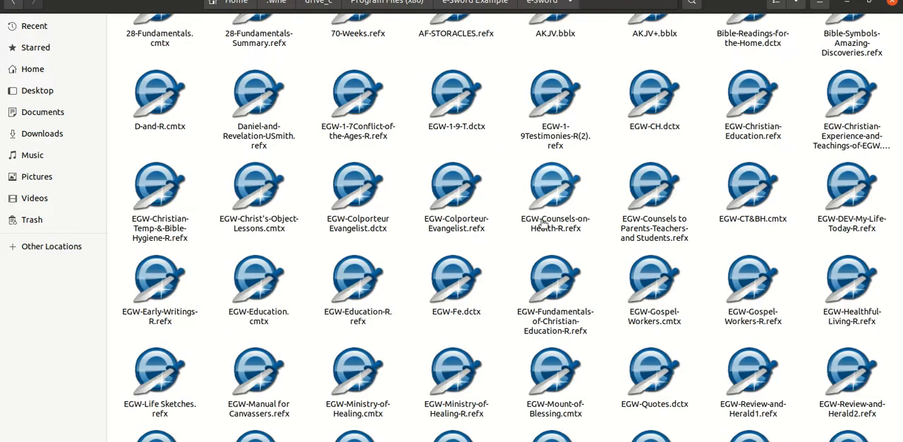
pyautogui.moveTo(545, 228)
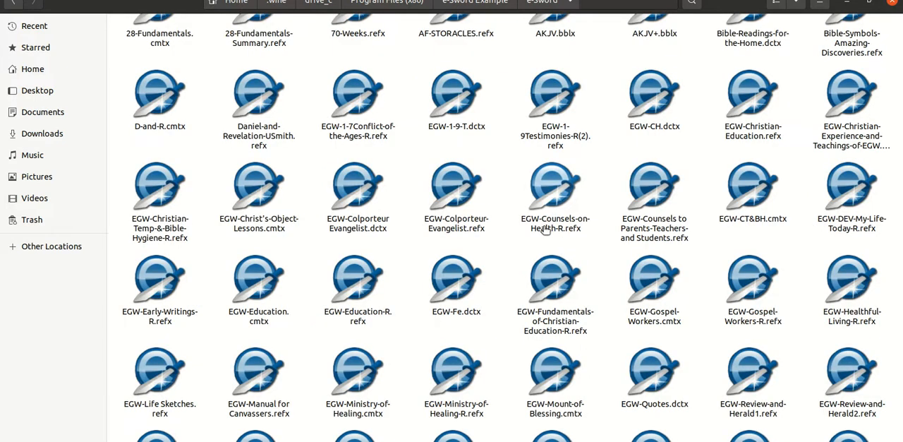
pyautogui.scroll(-3)
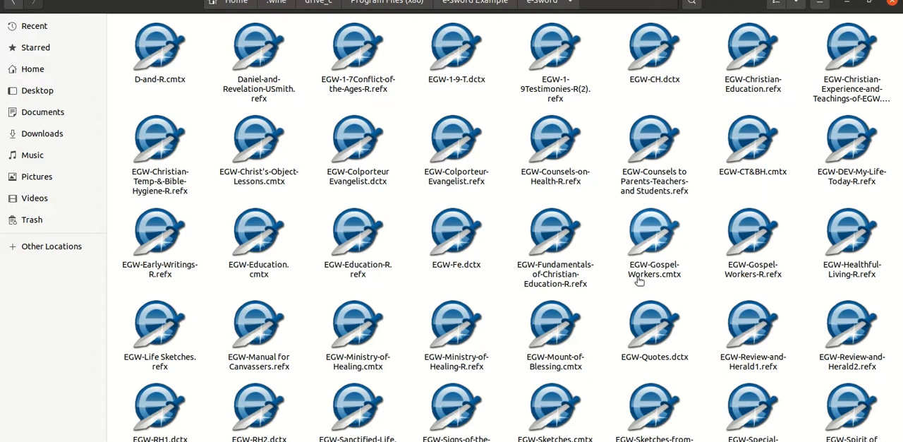
pyautogui.scroll(-3)
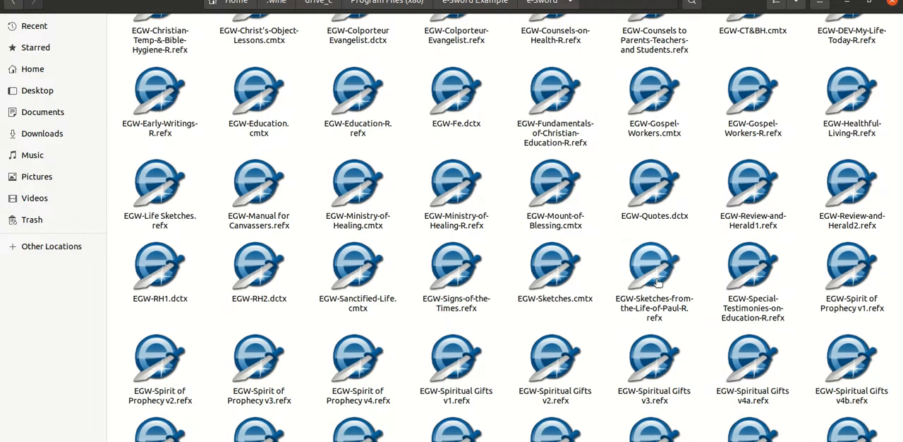
pyautogui.scroll(-3)
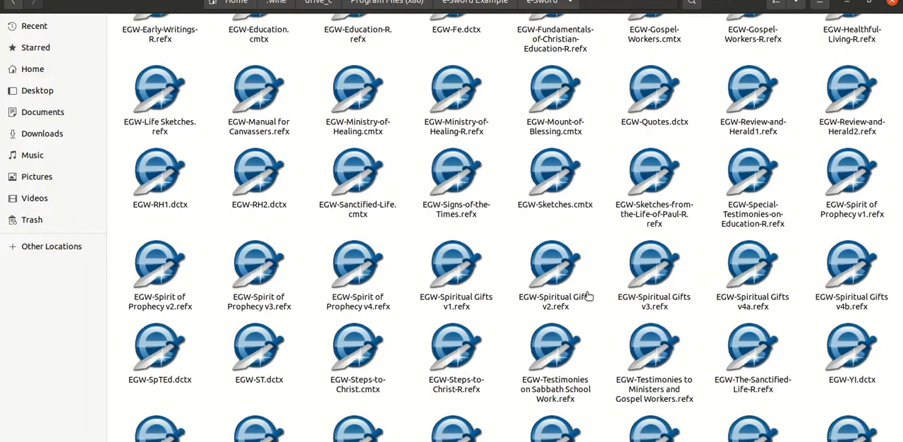
pyautogui.scroll(-3)
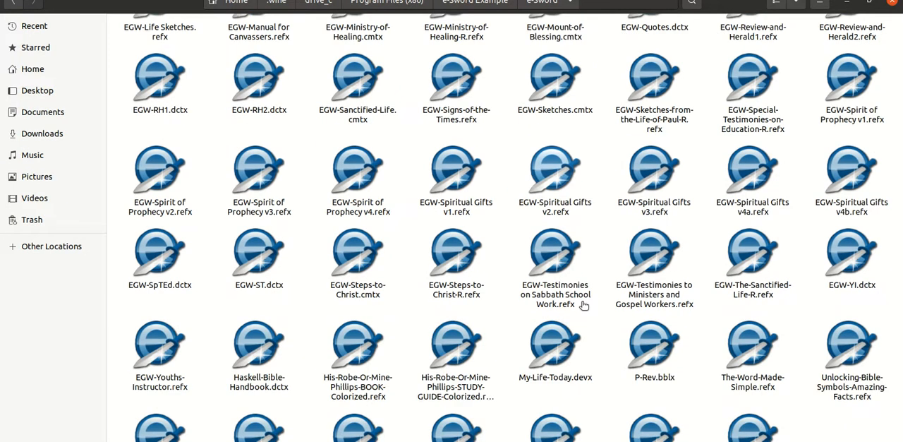
pyautogui.scroll(-3)
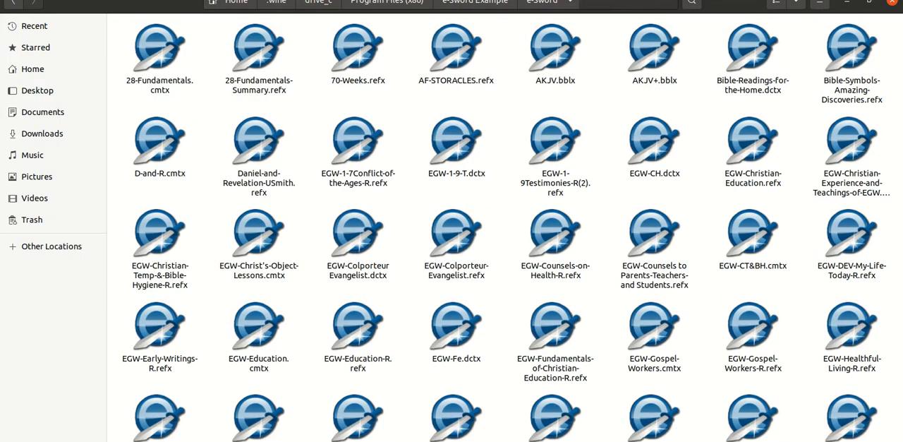
pyautogui.moveTo(555, 416)
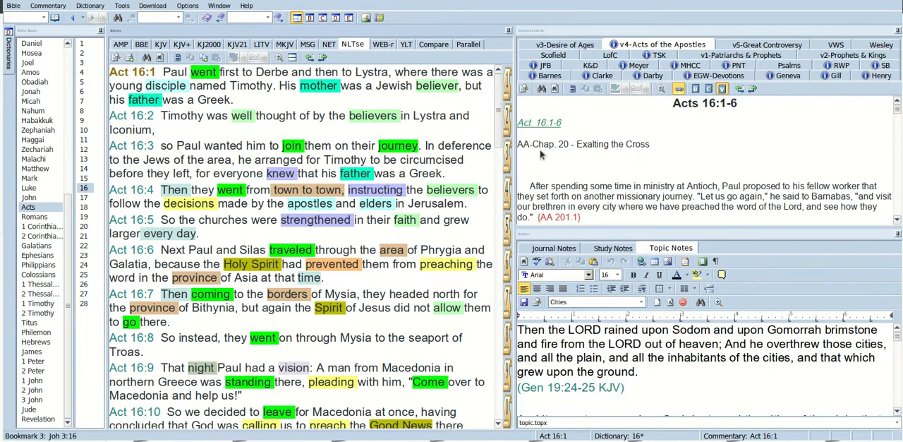
pyautogui.moveTo(634, 121)
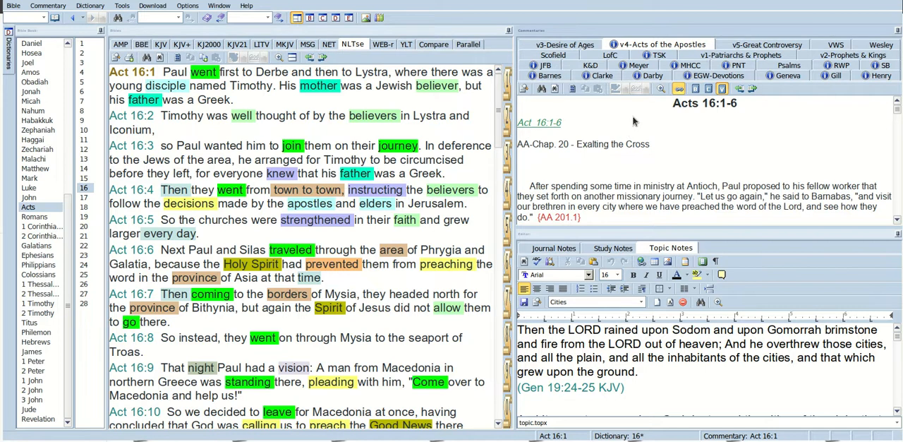
pyautogui.moveTo(773, 45)
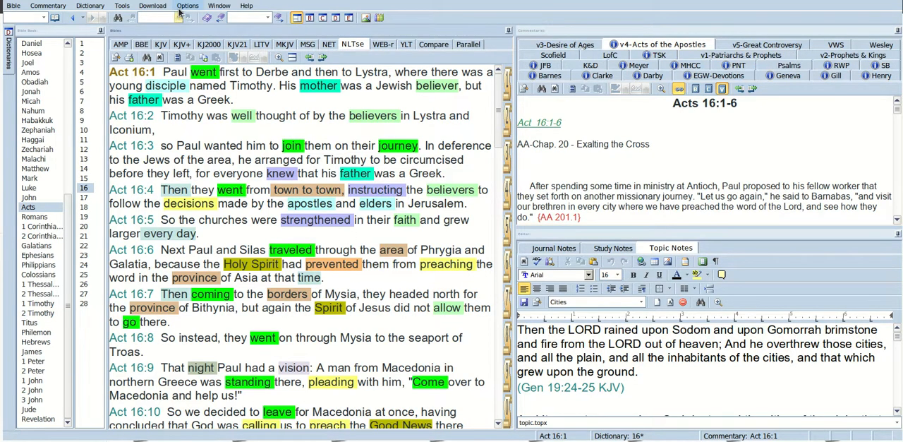
# Open Resource Settings from the Options menu to show the Bibles tab of installed modules
pyautogui.click(188, 6)
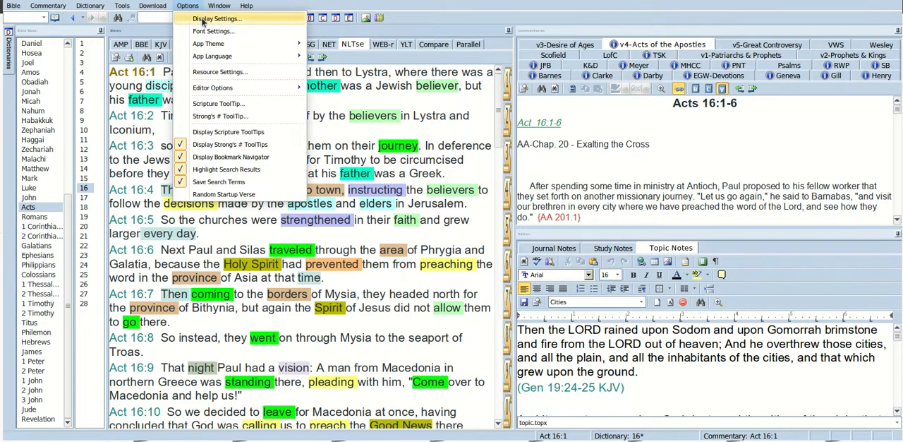
pyautogui.moveTo(234, 77)
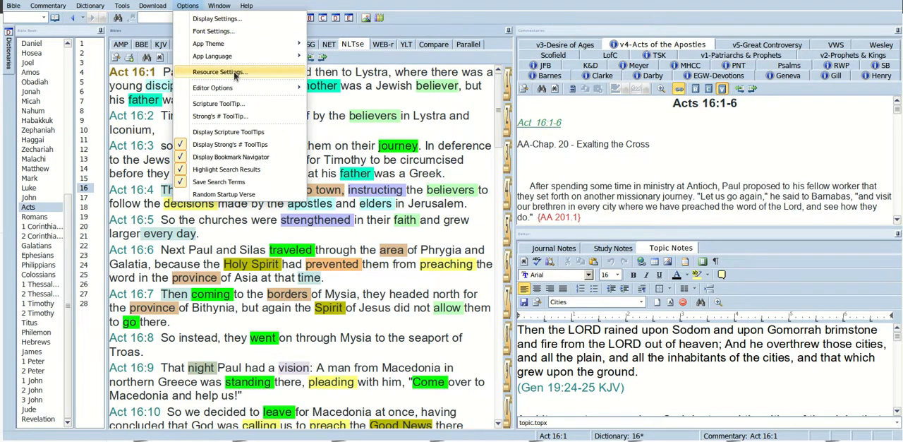
pyautogui.click(220, 70)
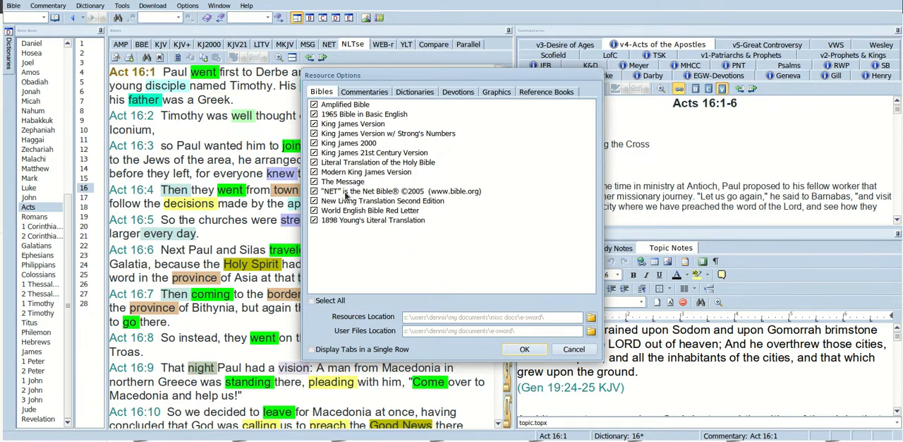
# Show the Commentaries list with Matthew Henry and Treasury of David modules
pyautogui.click(364, 92)
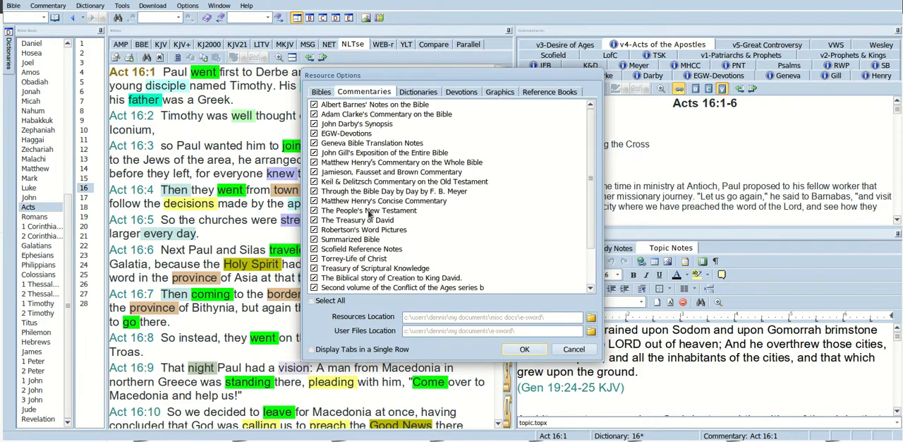
pyautogui.scroll(-3)
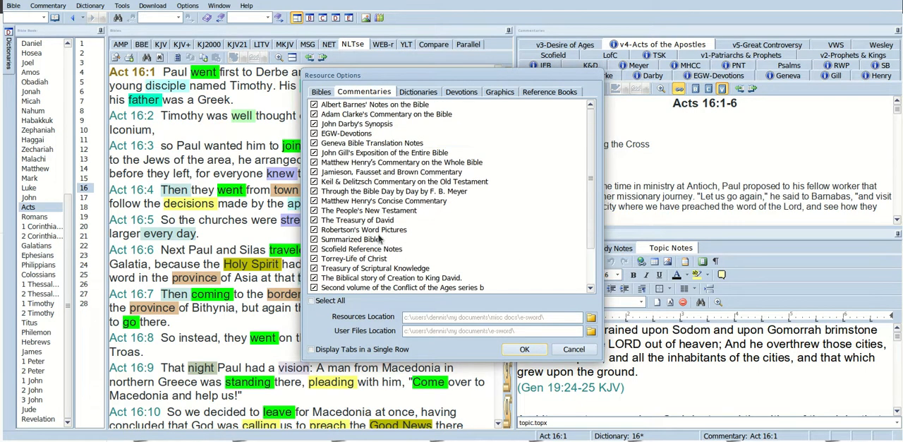
pyautogui.moveTo(360, 248)
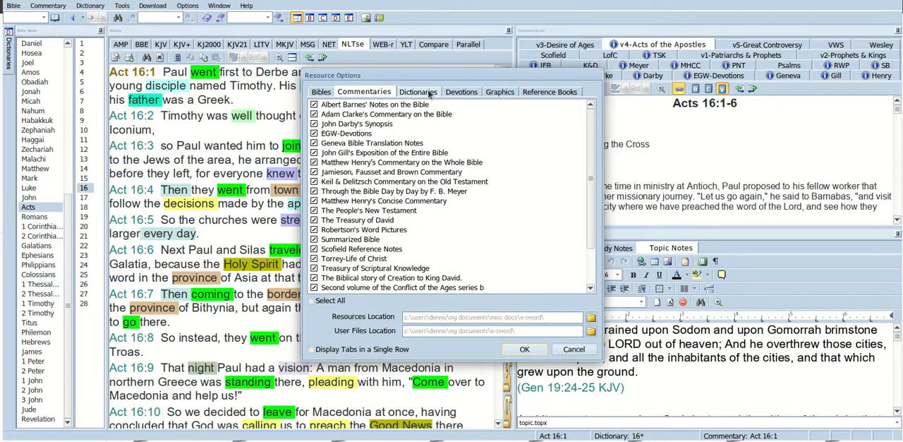
# Review the Dictionaries list, then show the empty Devotions list
pyautogui.click(415, 92)
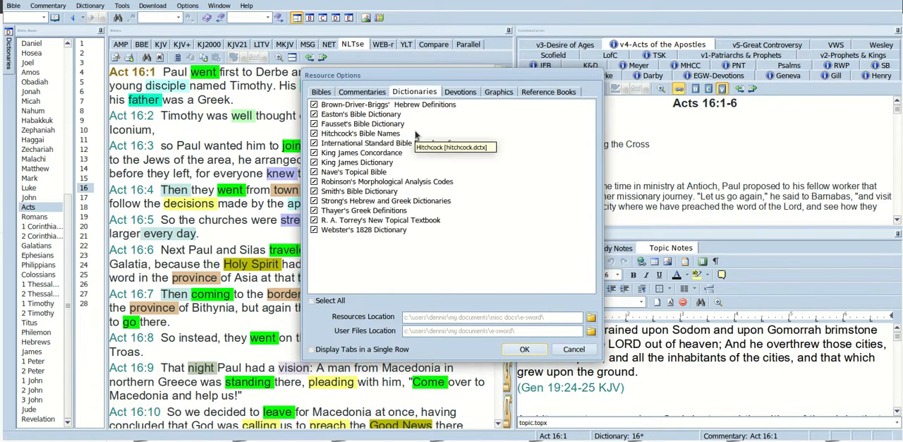
pyautogui.moveTo(353, 183)
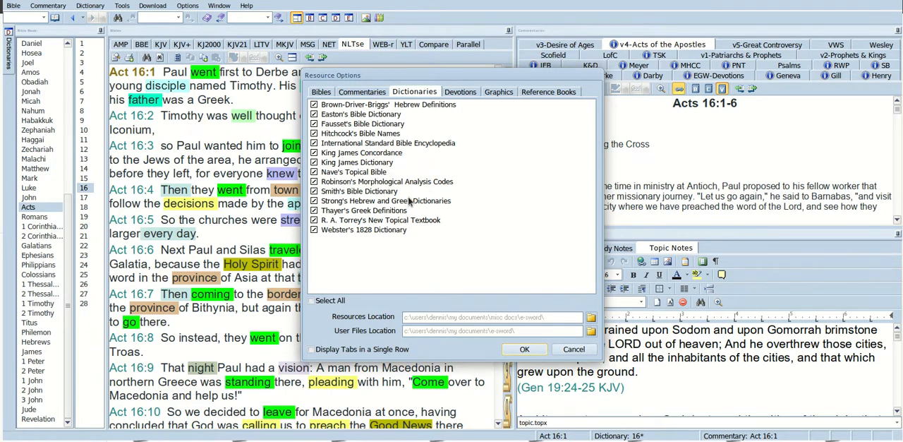
pyautogui.moveTo(379, 220)
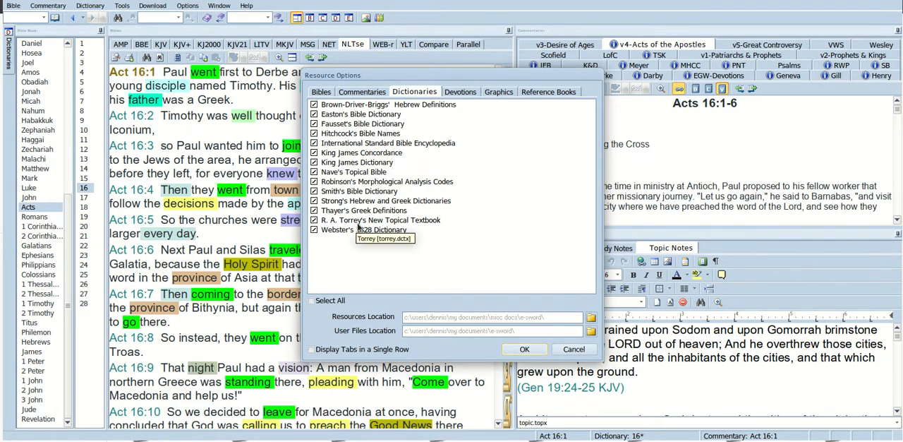
pyautogui.moveTo(364, 228)
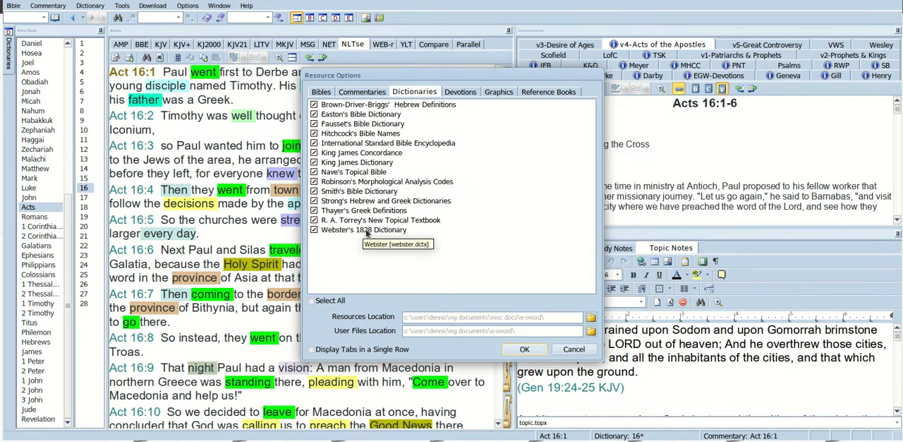
pyautogui.moveTo(395, 156)
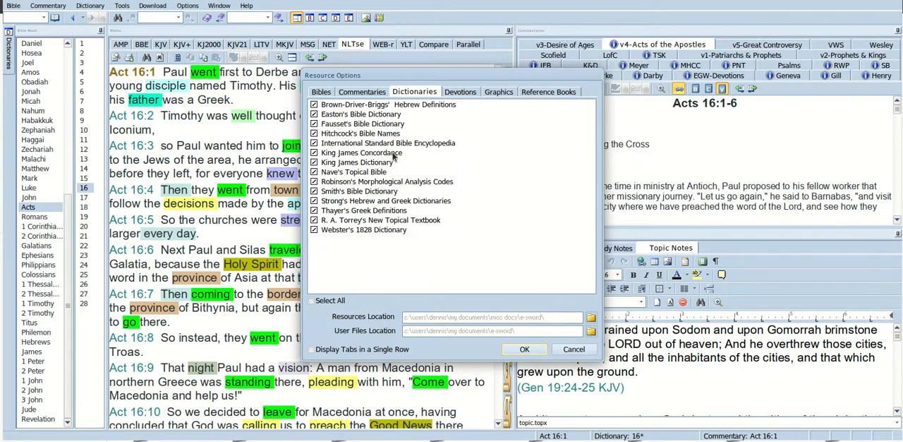
pyautogui.moveTo(458, 119)
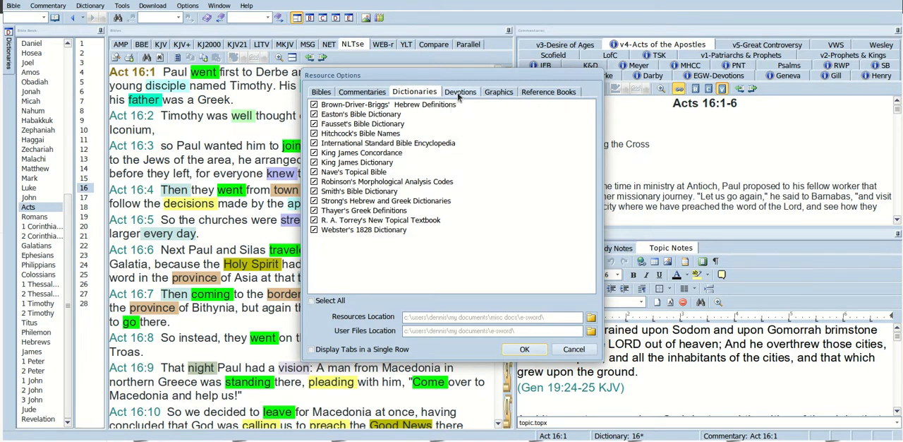
pyautogui.click(458, 91)
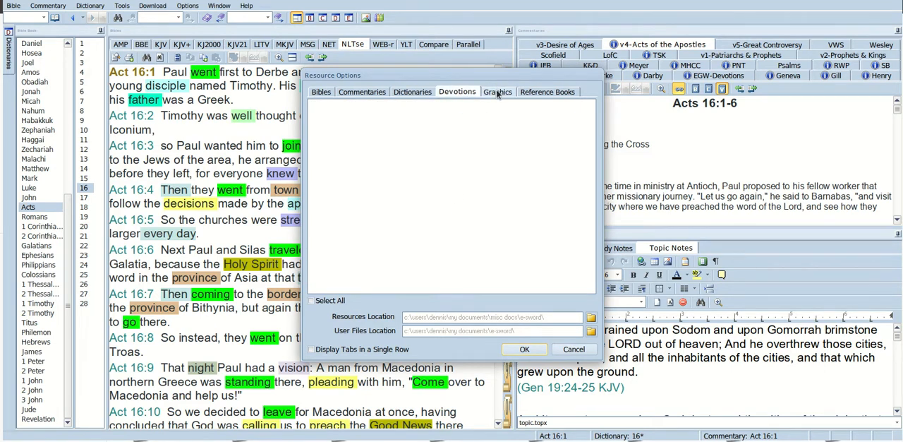
# Show the Graphics resources listing Classic Bible Maps and NASA Satellite Images
pyautogui.click(496, 90)
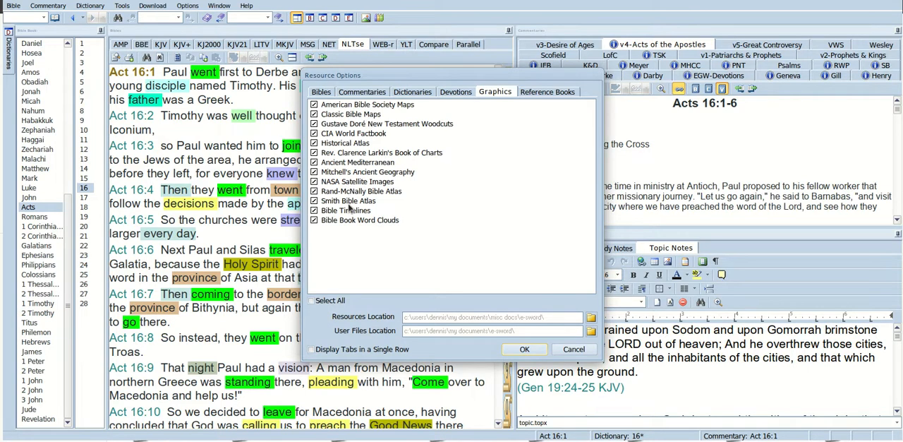
pyautogui.moveTo(384, 197)
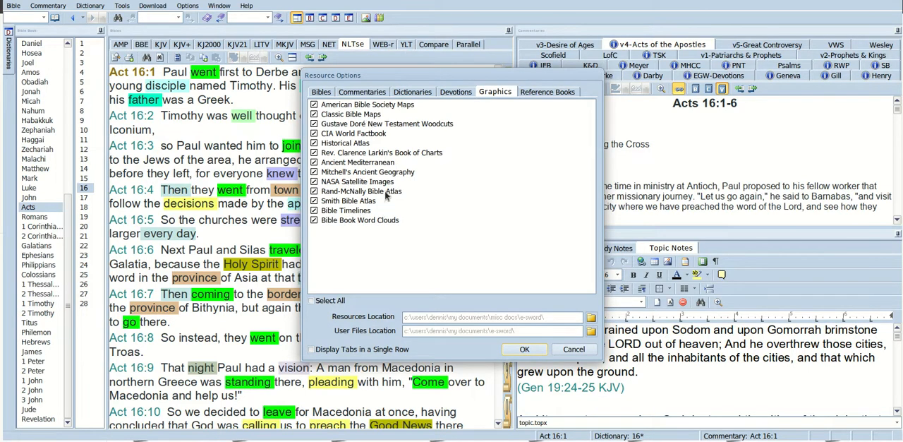
pyautogui.moveTo(517, 152)
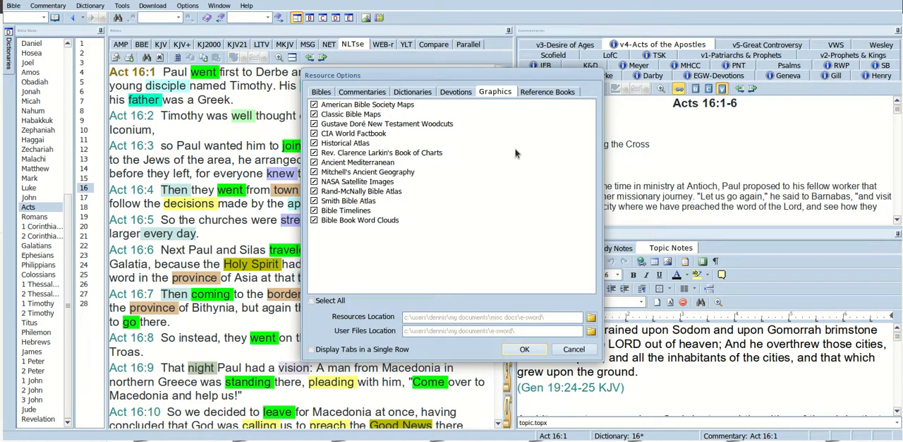
# Show the Reference Books resources listing The Training of the Twelve and Torrey-Life of Christ
pyautogui.click(548, 91)
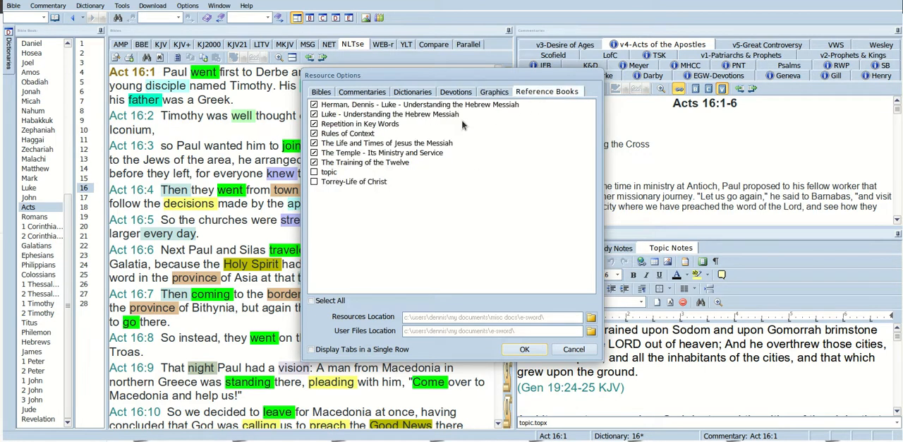
pyautogui.moveTo(360, 124)
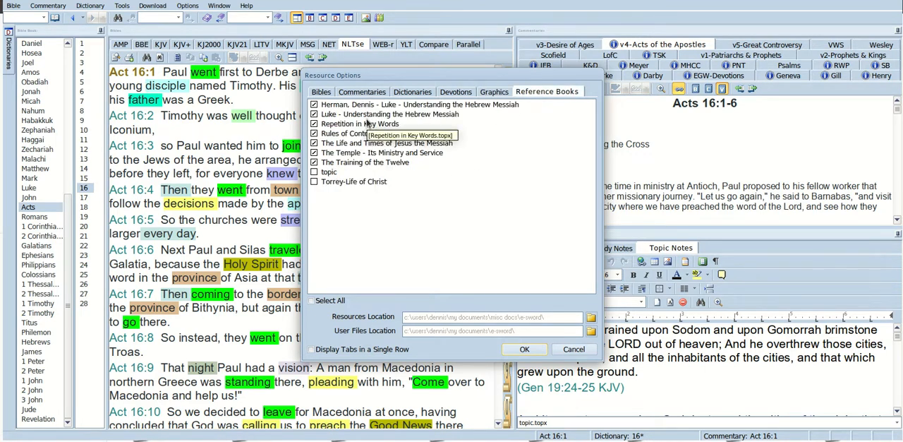
pyautogui.moveTo(384, 170)
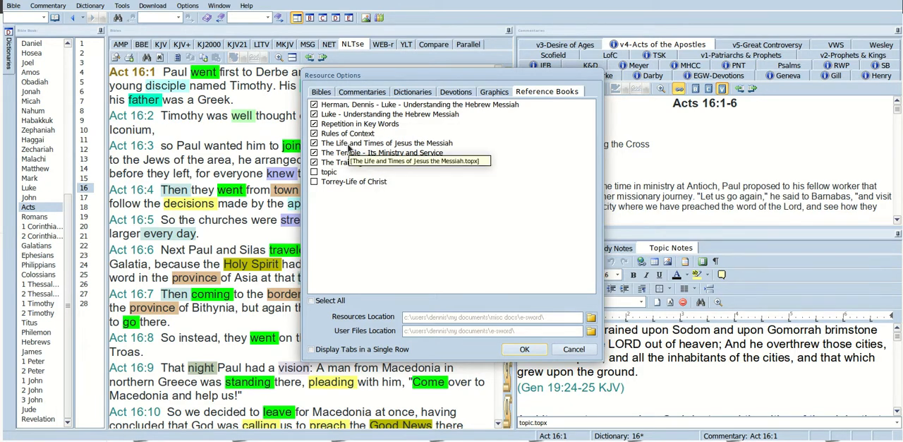
pyautogui.moveTo(429, 144)
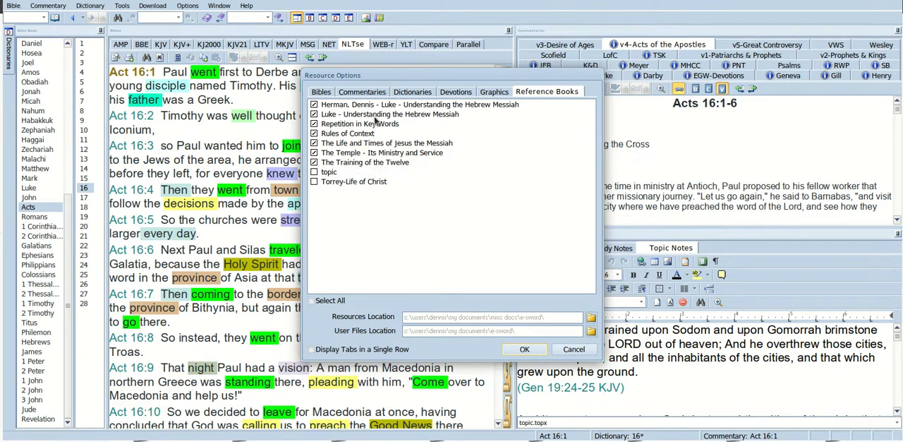
pyautogui.moveTo(412, 133)
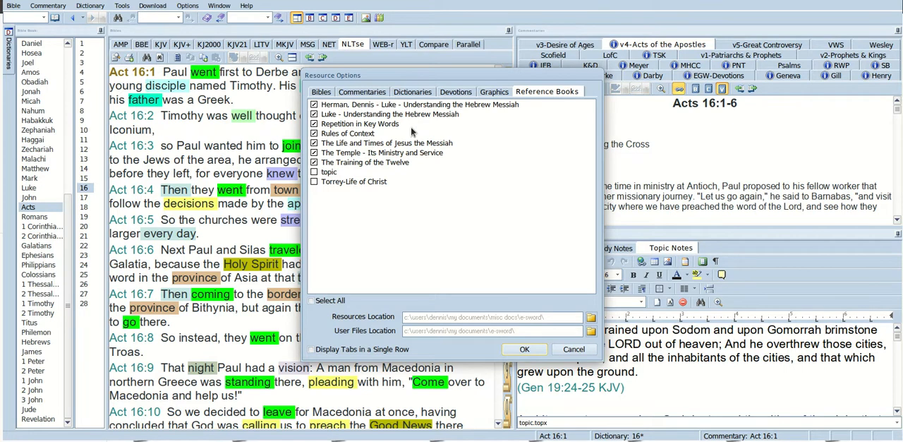
pyautogui.moveTo(492, 225)
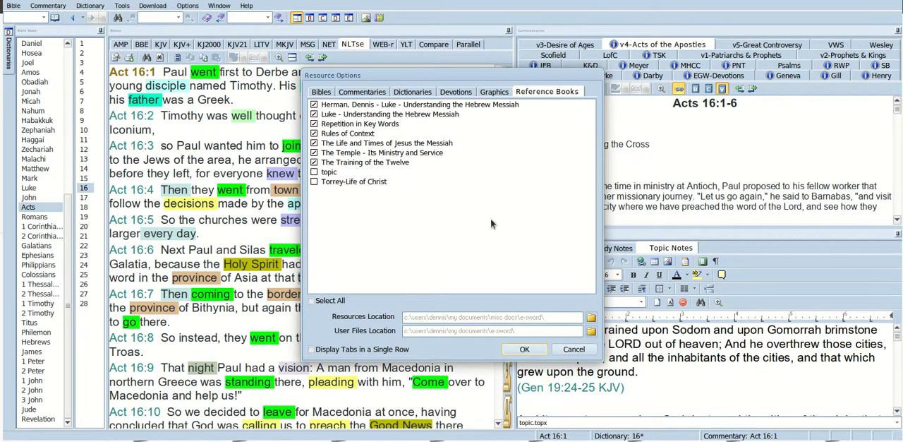
pyautogui.moveTo(474, 229)
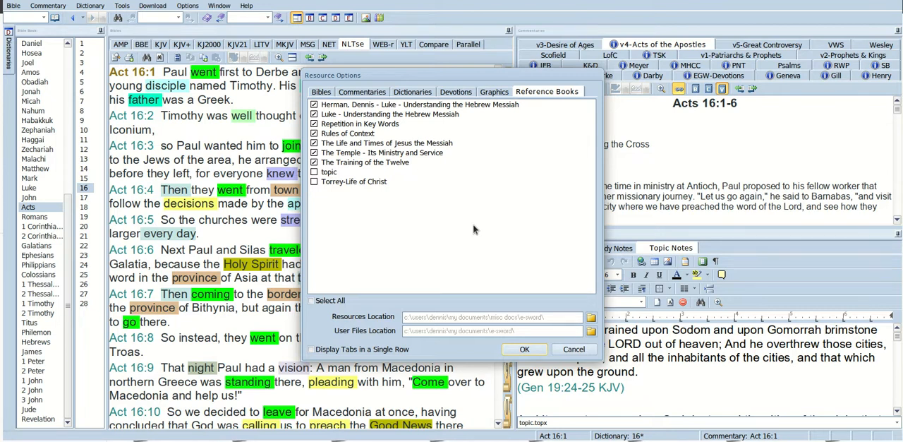
pyautogui.moveTo(422, 325)
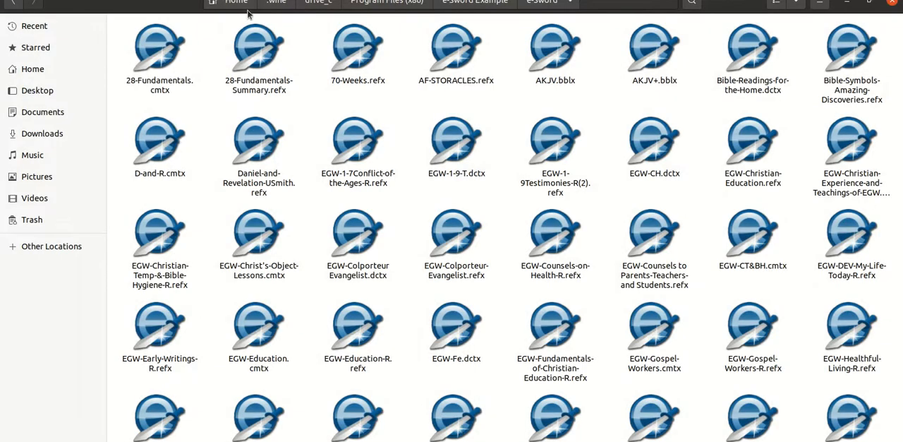
pyautogui.moveTo(317, 7)
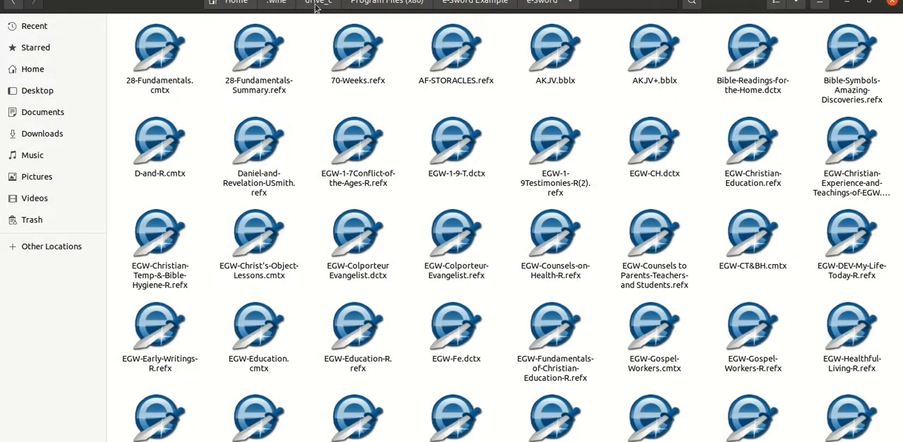
pyautogui.moveTo(493, 11)
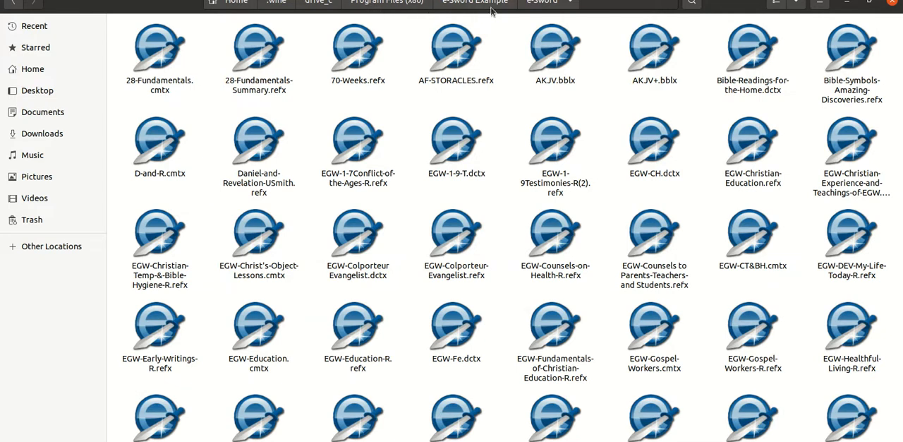
pyautogui.moveTo(511, 79)
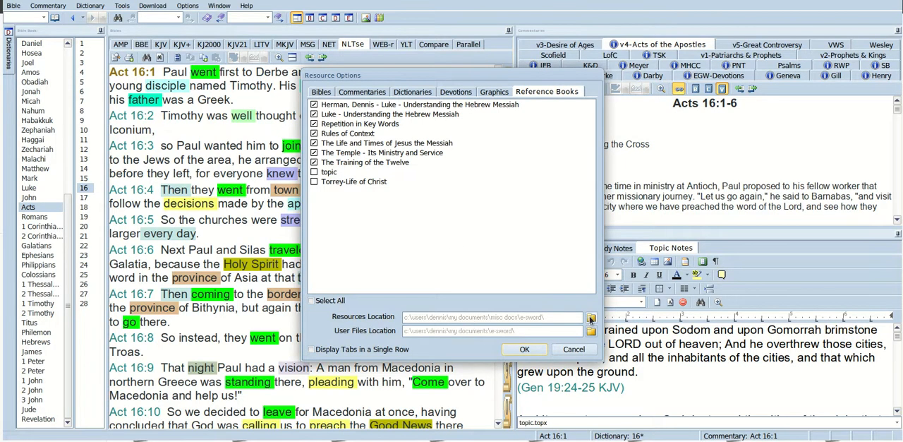
# Browse the Resources Location to My Computer > My Documents > e-Sword Example
pyautogui.click(590, 317)
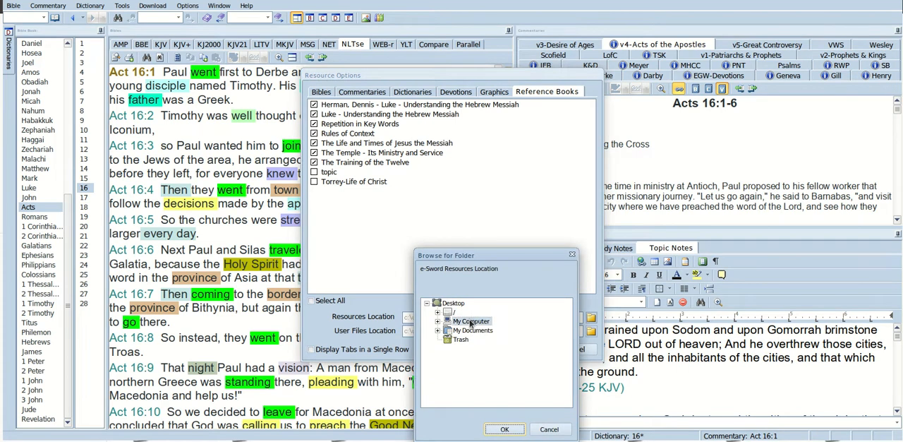
pyautogui.click(471, 320)
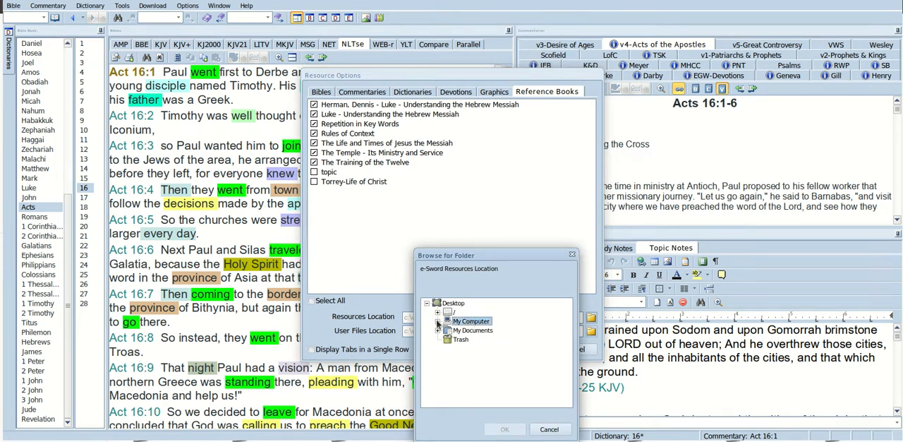
pyautogui.click(437, 321)
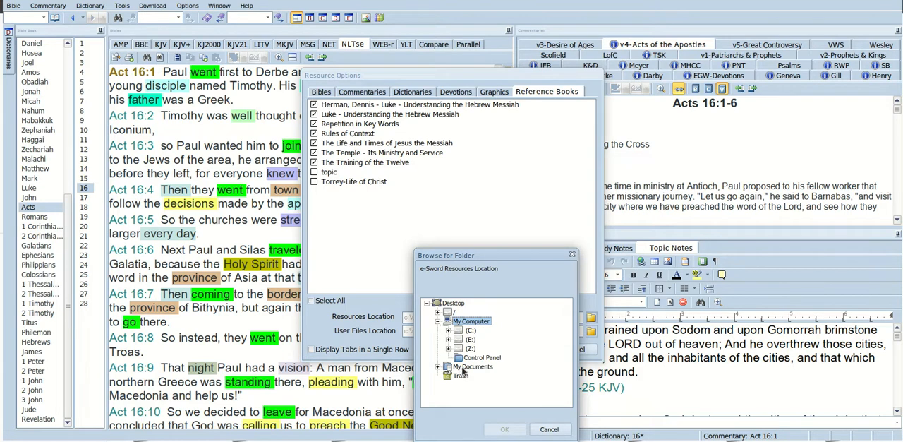
pyautogui.click(473, 366)
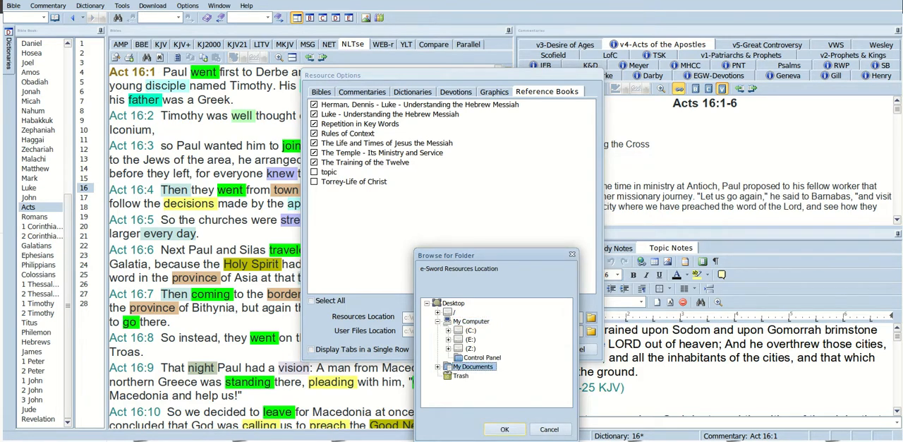
pyautogui.click(437, 365)
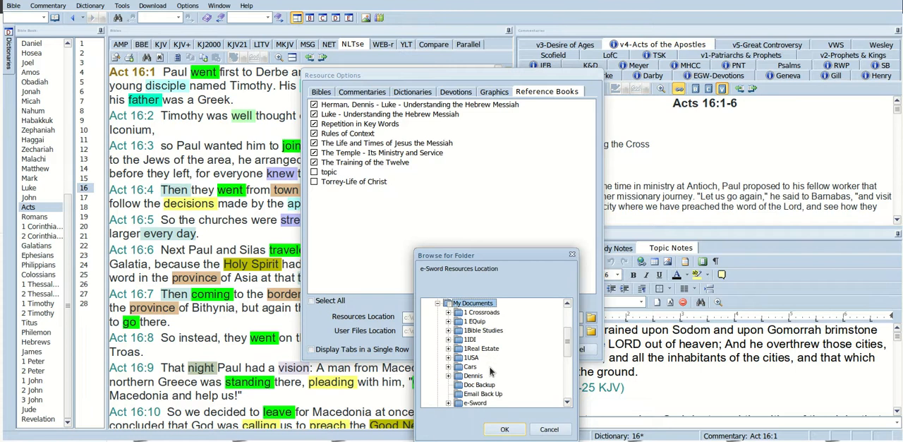
pyautogui.moveTo(491, 356)
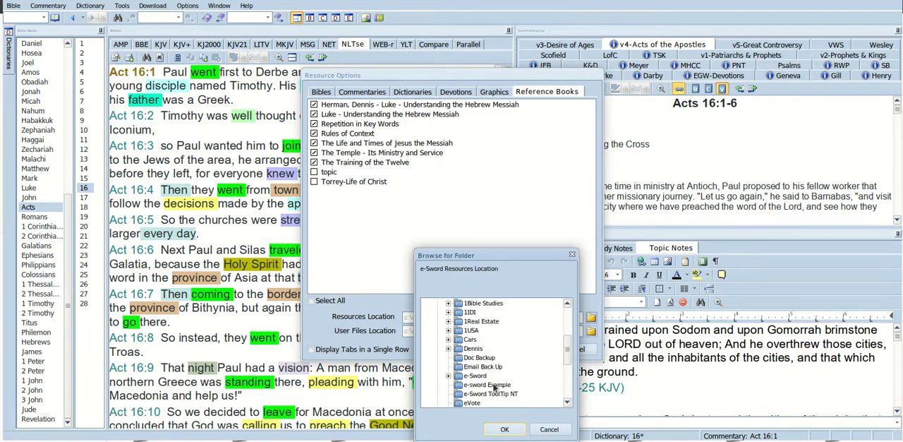
pyautogui.click(486, 384)
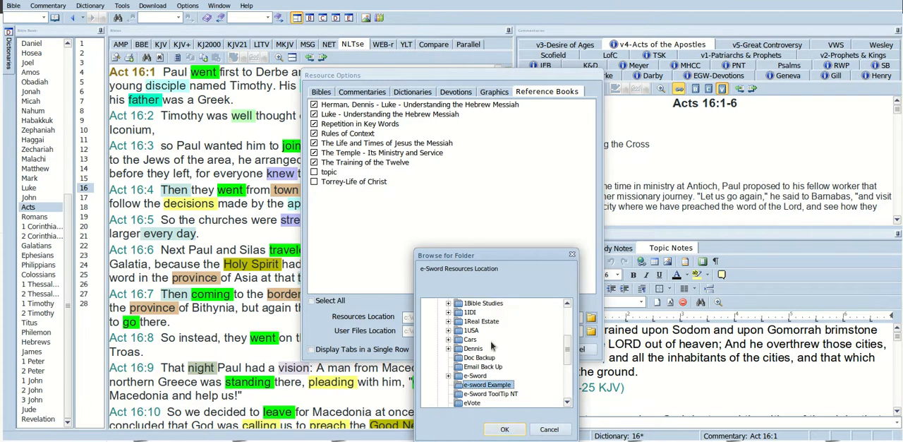
pyautogui.moveTo(421, 189)
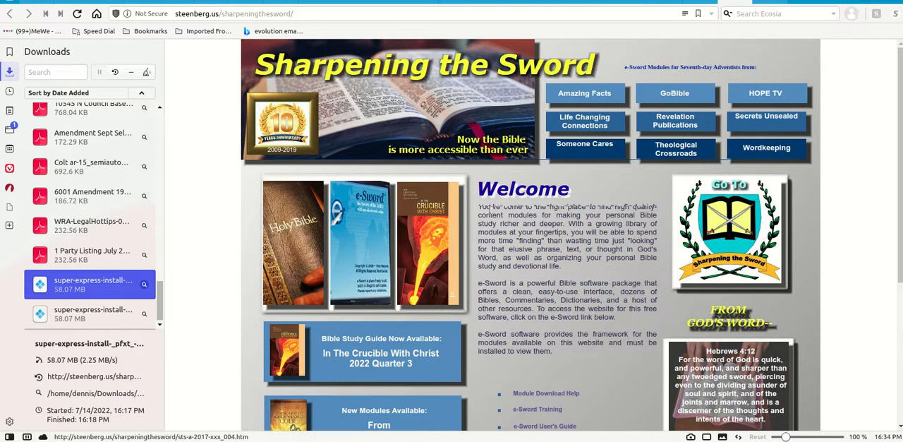
# Scroll the Sharpening the Sword home page down to the PC and Apple bulk module download bars
pyautogui.scroll(-3)
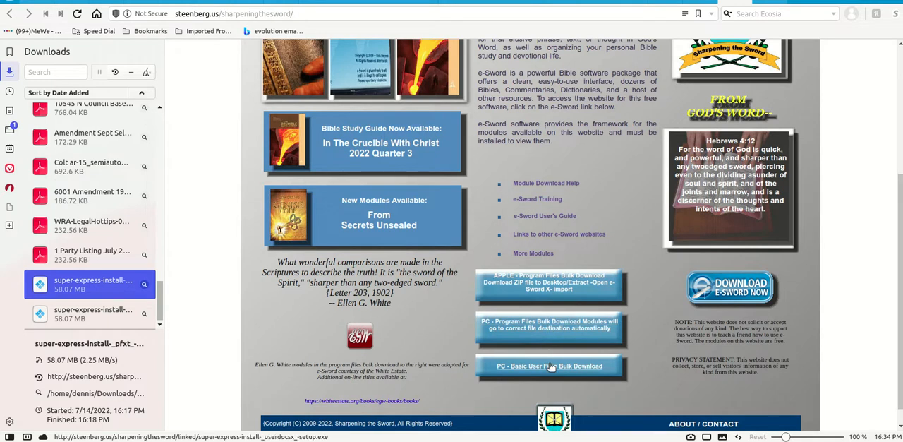
pyautogui.moveTo(550, 325)
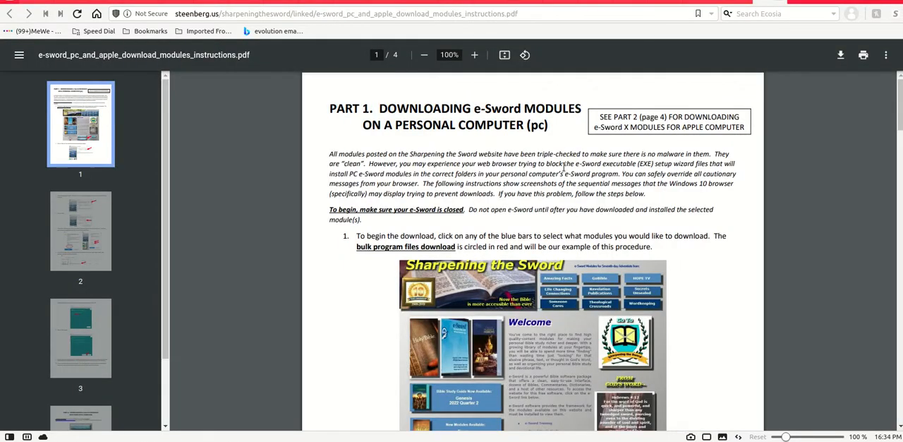
pyautogui.moveTo(243, 161)
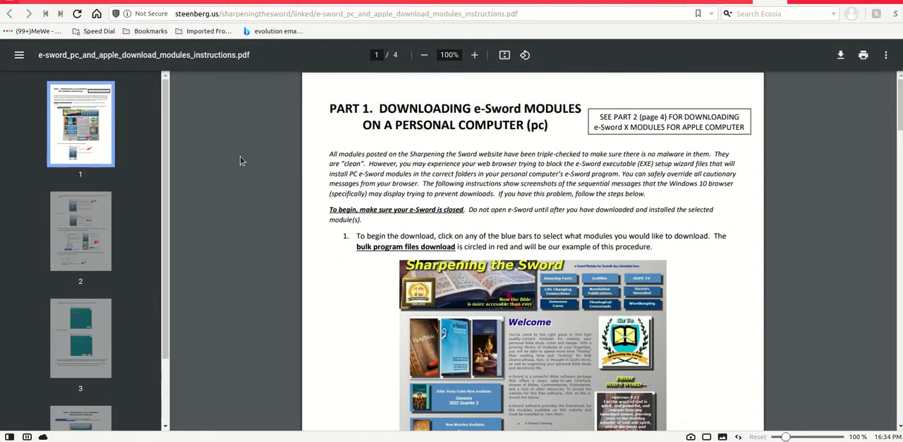
pyautogui.moveTo(435, 144)
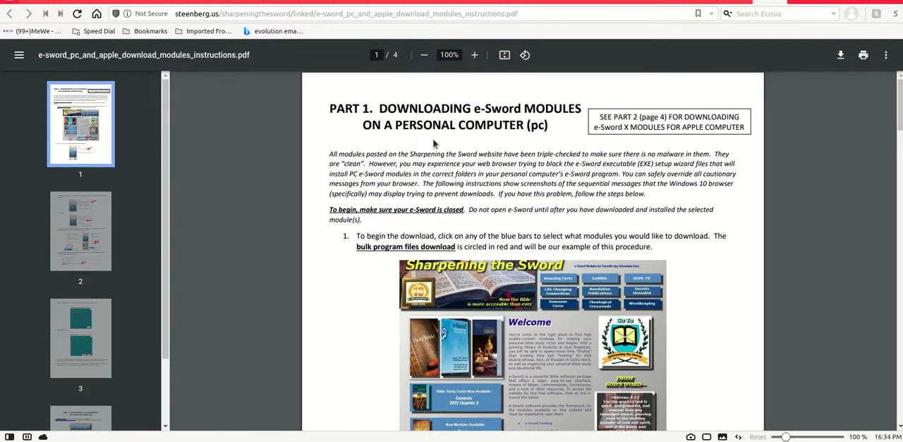
pyautogui.moveTo(177, 40)
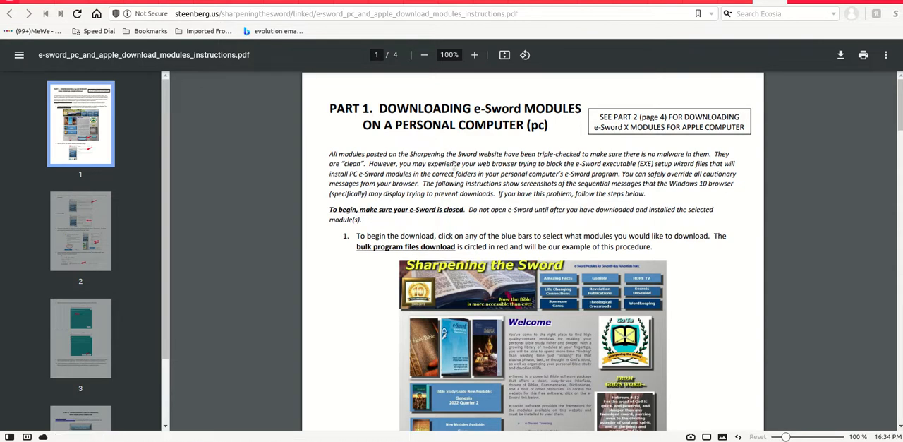
# Read through the instructions PDF and jump to page 3's 'Run anyway' Windows warning step
pyautogui.scroll(-3)
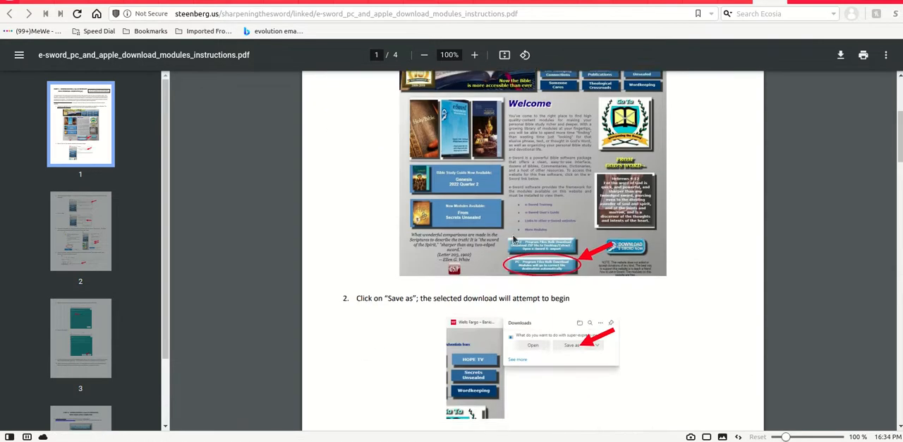
pyautogui.scroll(-3)
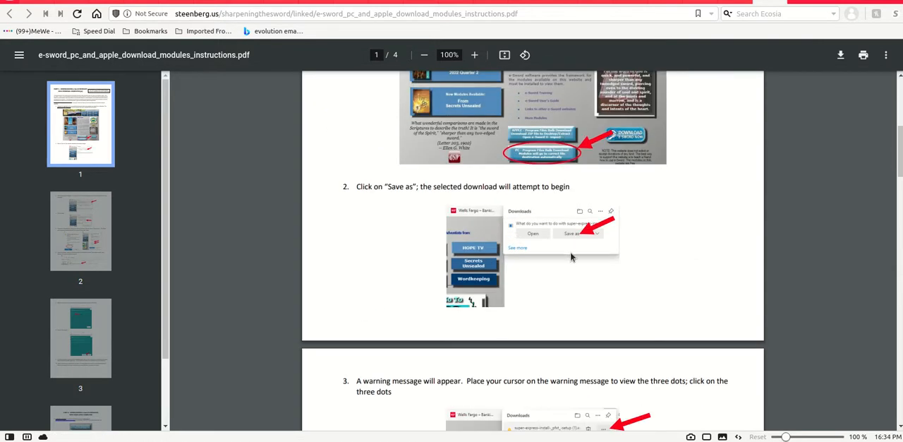
pyautogui.scroll(-3)
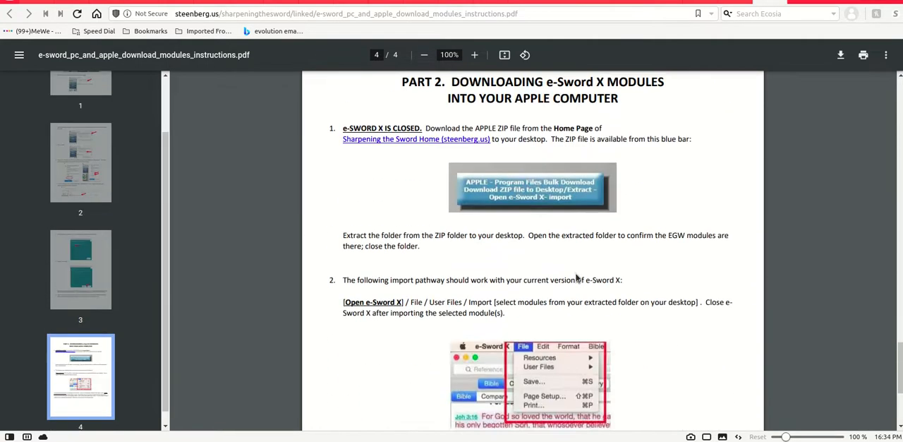
pyautogui.scroll(-3)
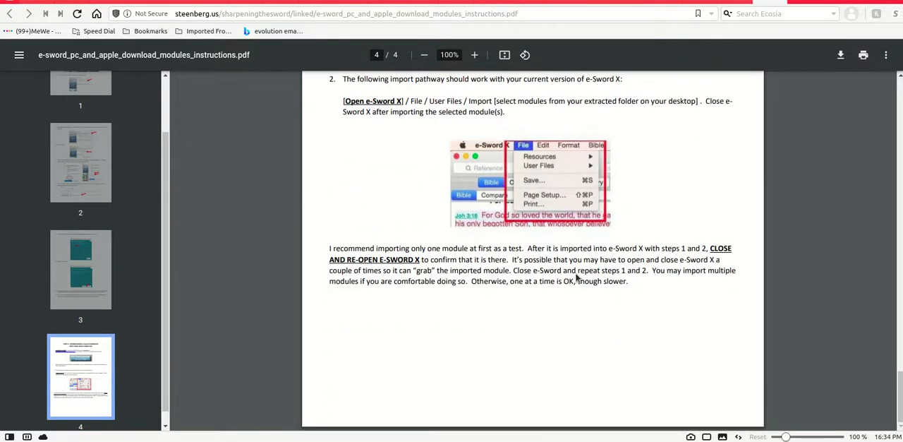
pyautogui.click(81, 268)
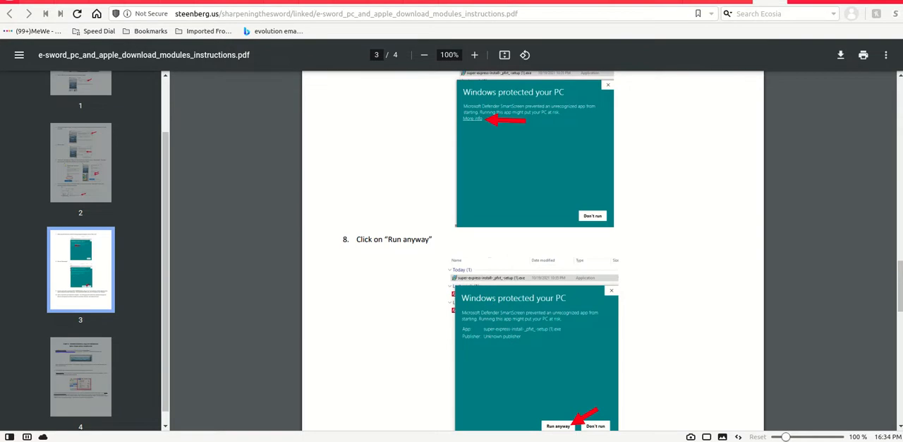
pyautogui.moveTo(559, 426)
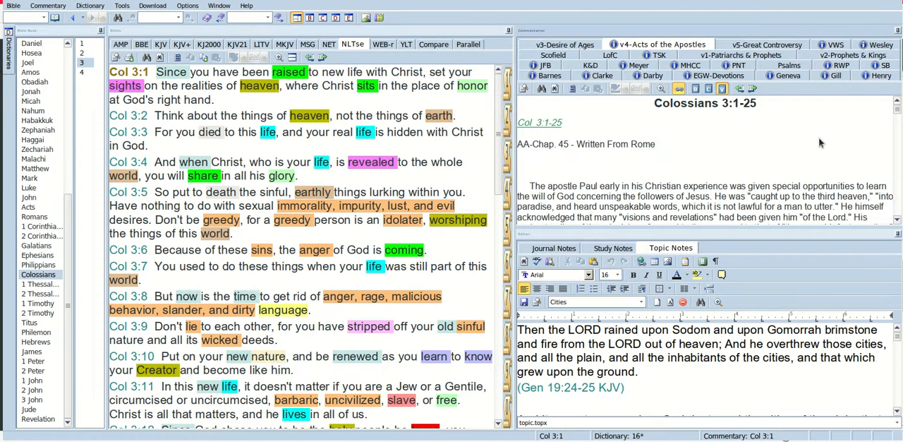
pyautogui.moveTo(739, 113)
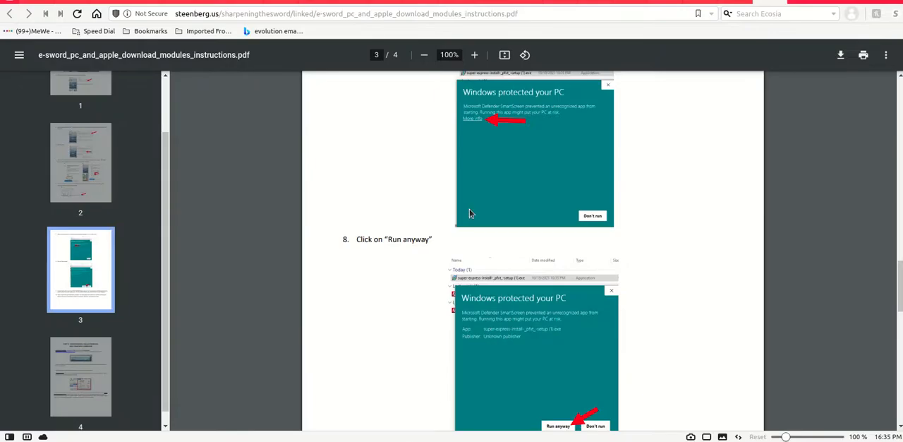
pyautogui.moveTo(669, 11)
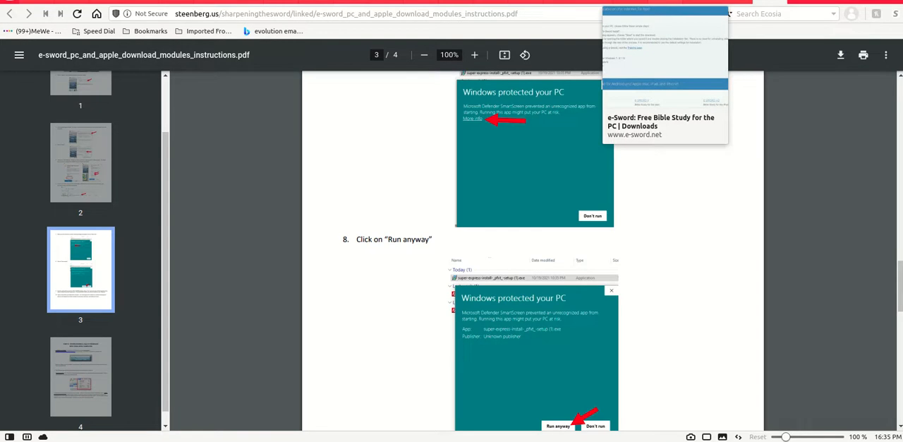
# Switch to the browser tab with the e-Sword and Ellen White Books YouTube video
pyautogui.click(181, 14)
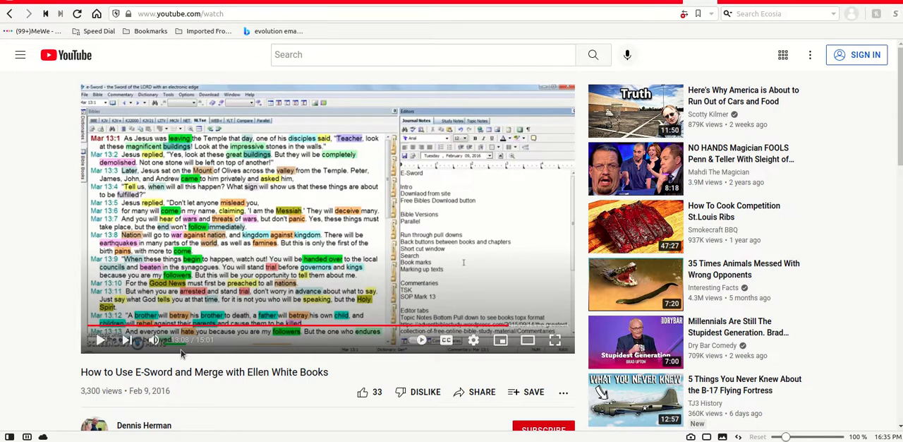
pyautogui.moveTo(180, 330)
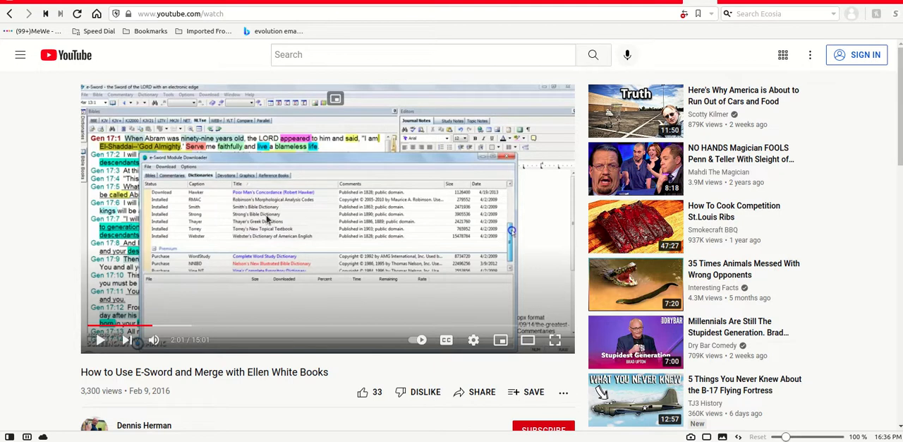
pyautogui.moveTo(277, 280)
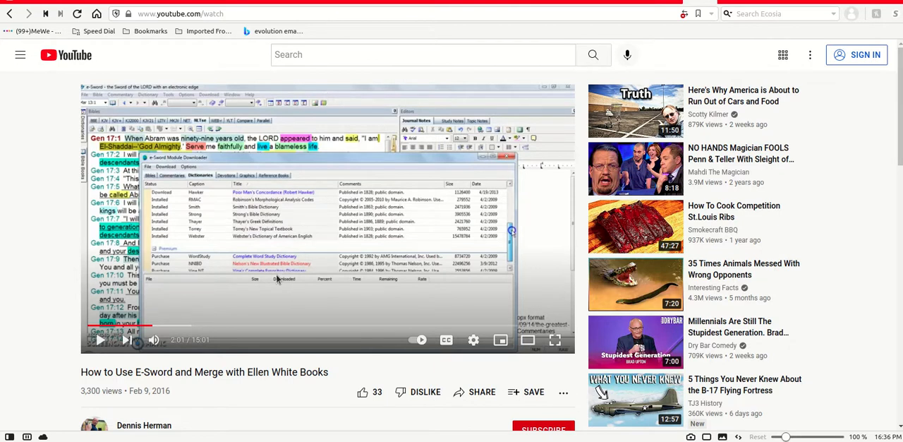
# Scroll down to the description of Dennis Herman's e-Sword video about adding Ellen White books
pyautogui.scroll(-3)
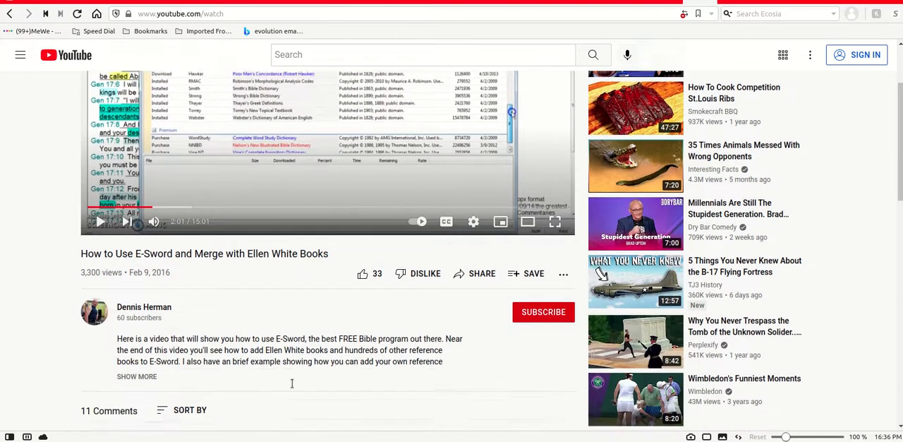